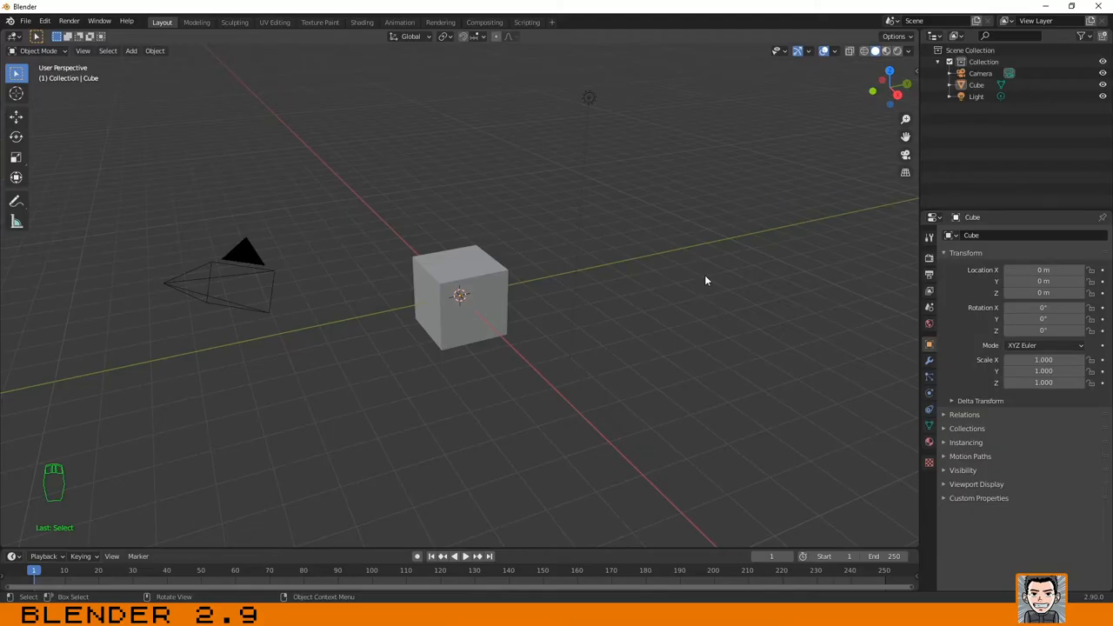
Select the default cube, enter Edit Mode, and check the mode dropdown in the header.
click(706, 280)
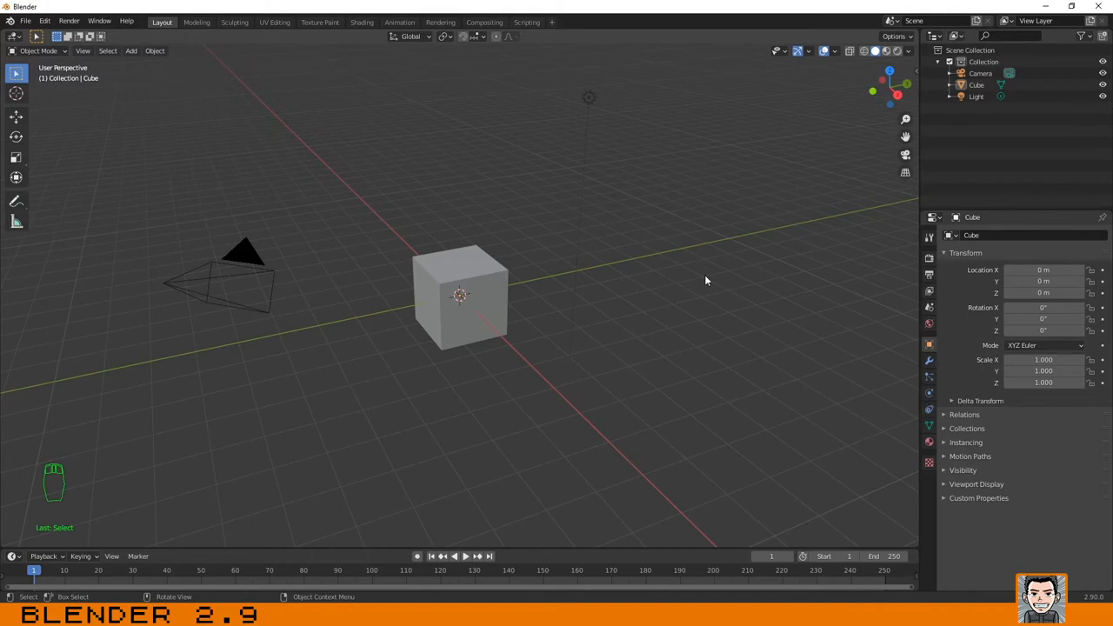
click(460, 296)
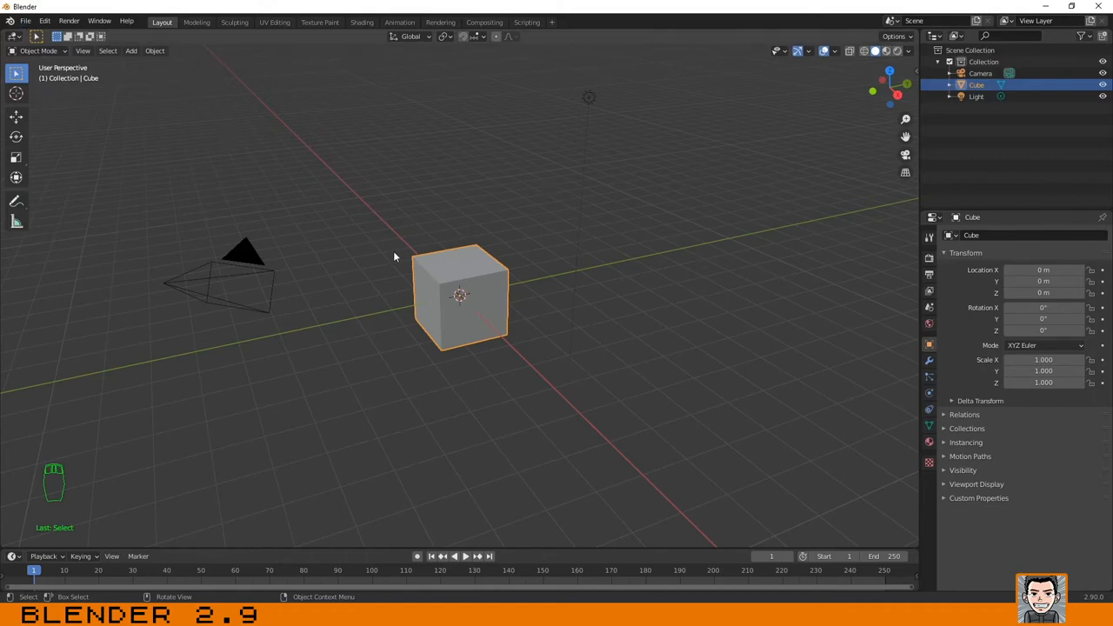
key(Tab)
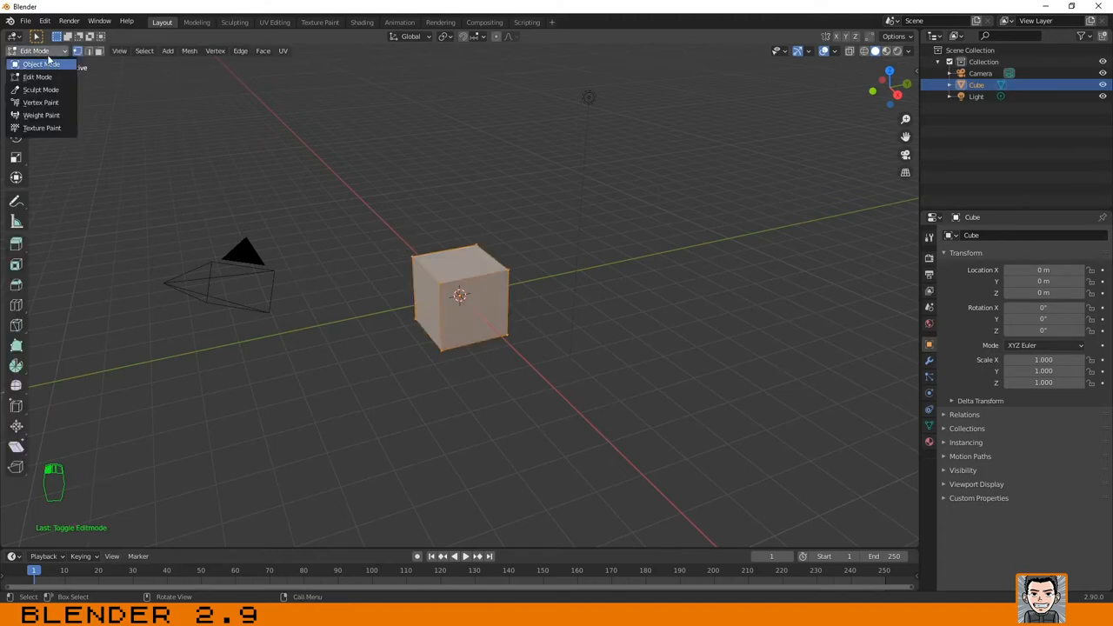
click(35, 51)
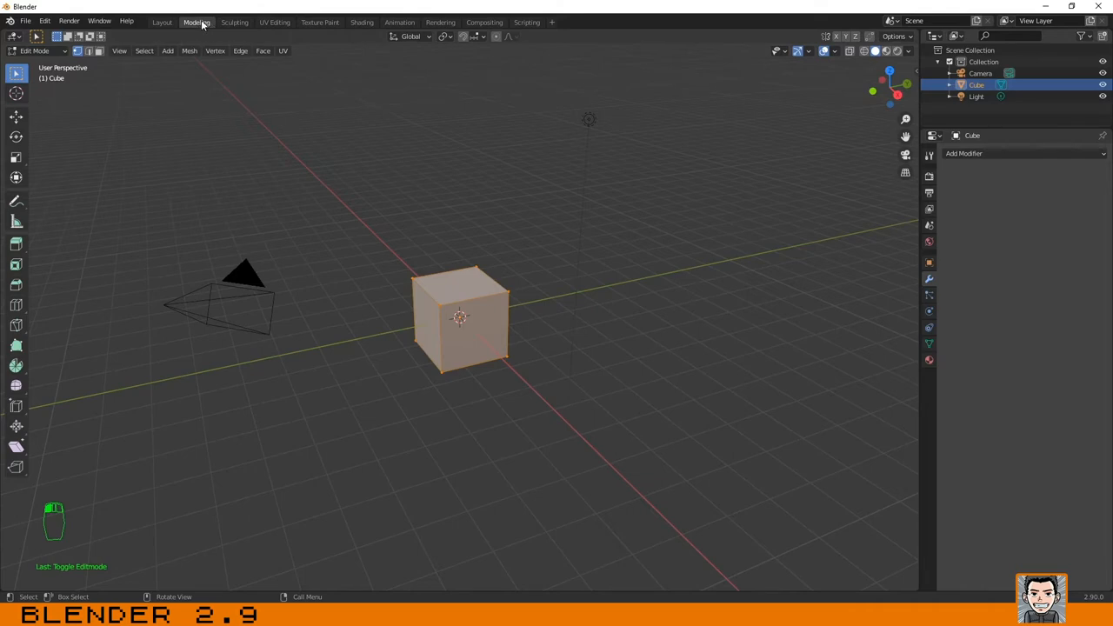
mouse_move(196, 21)
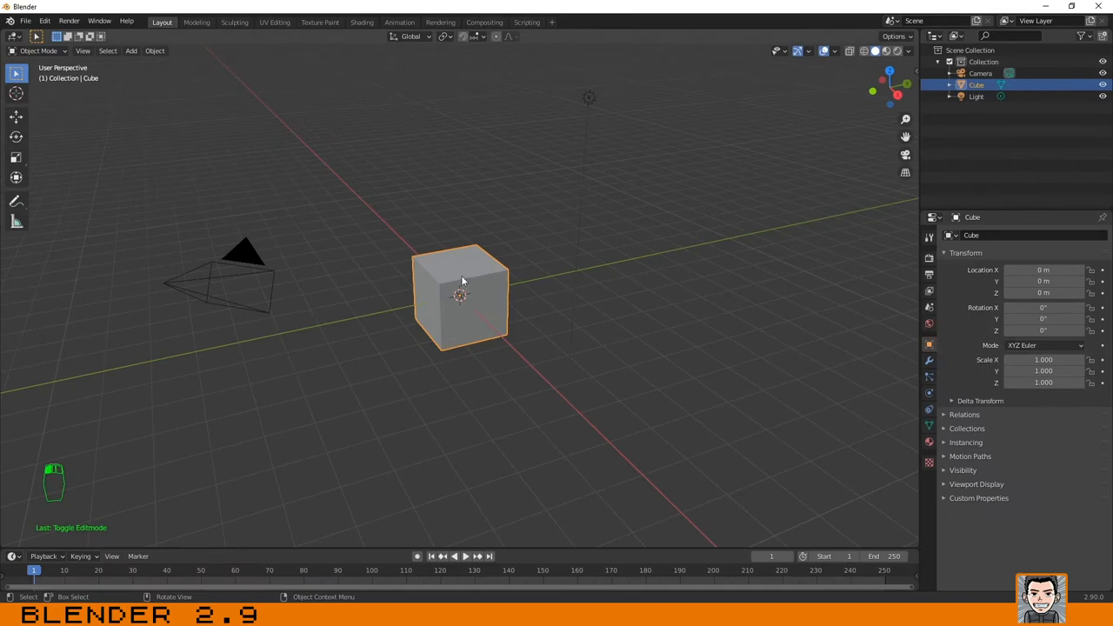
Enter Edit Mode on the cube so its whole mesh is selected.
key(Tab)
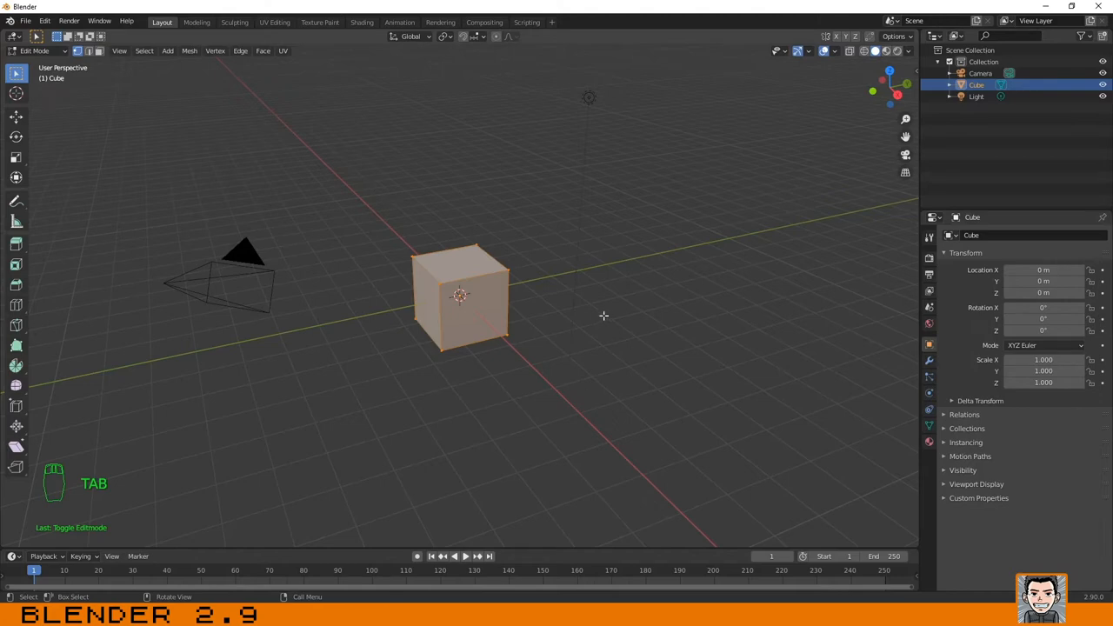
mouse_move(97, 87)
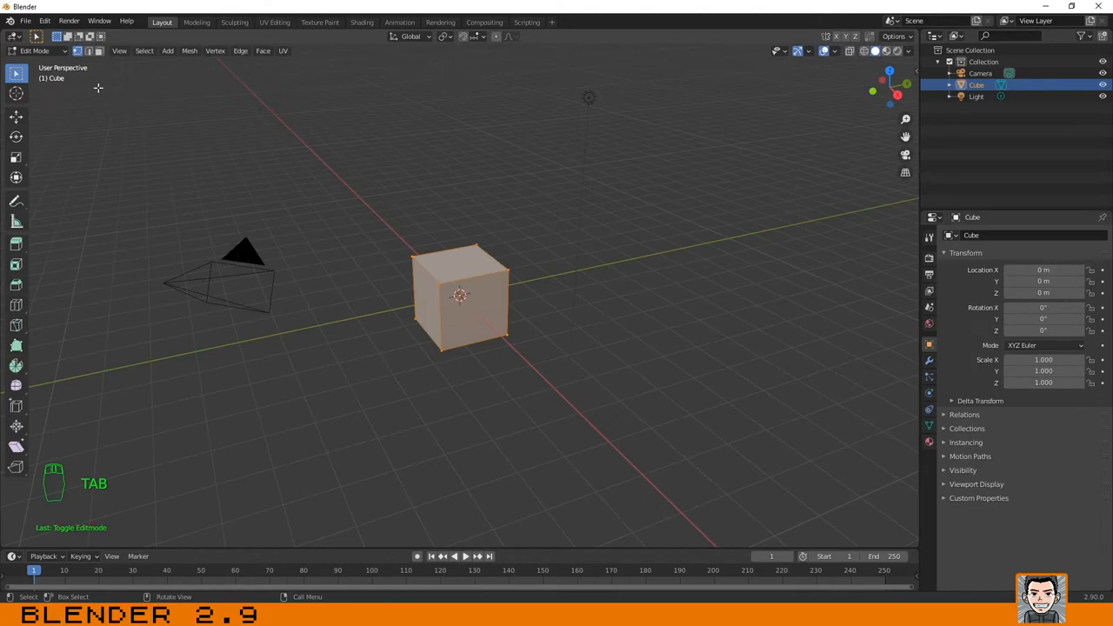
mouse_move(78, 51)
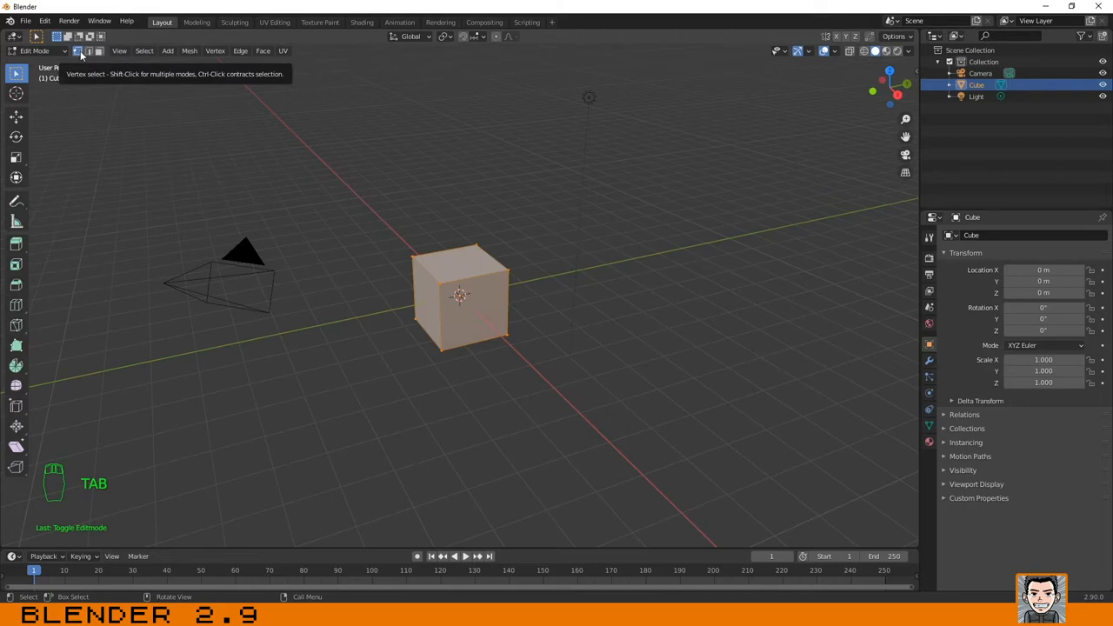
mouse_move(90, 50)
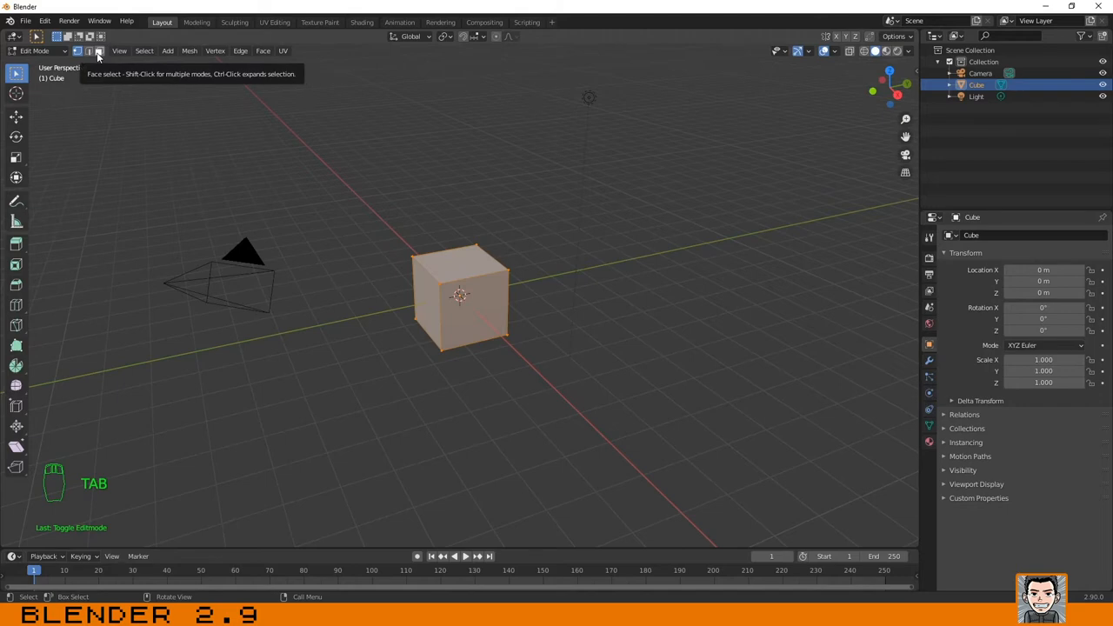
mouse_move(77, 50)
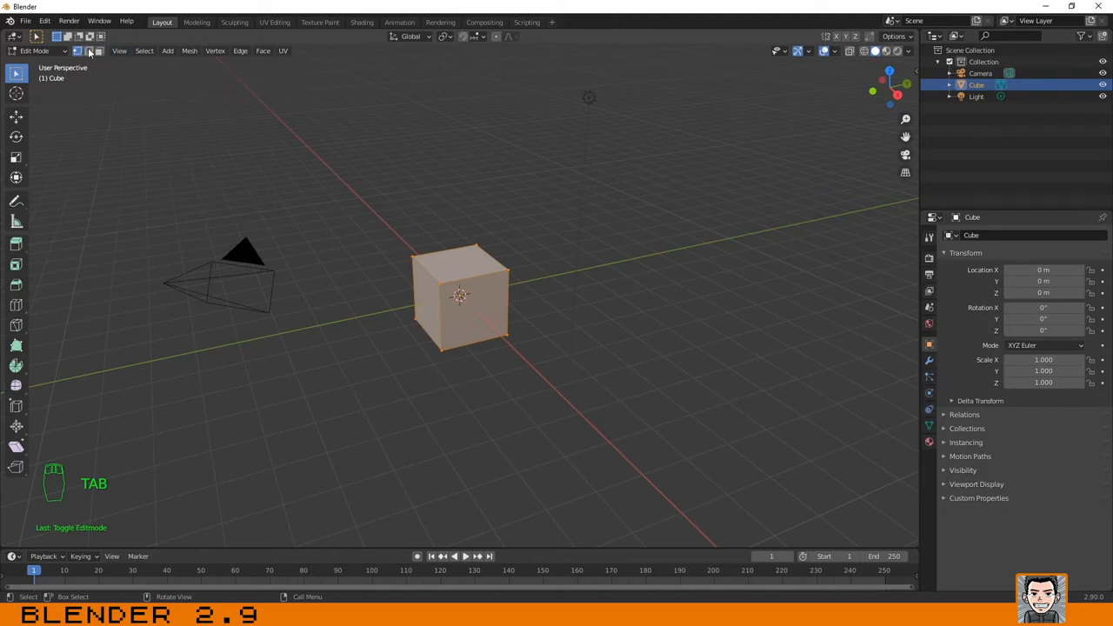
mouse_move(91, 50)
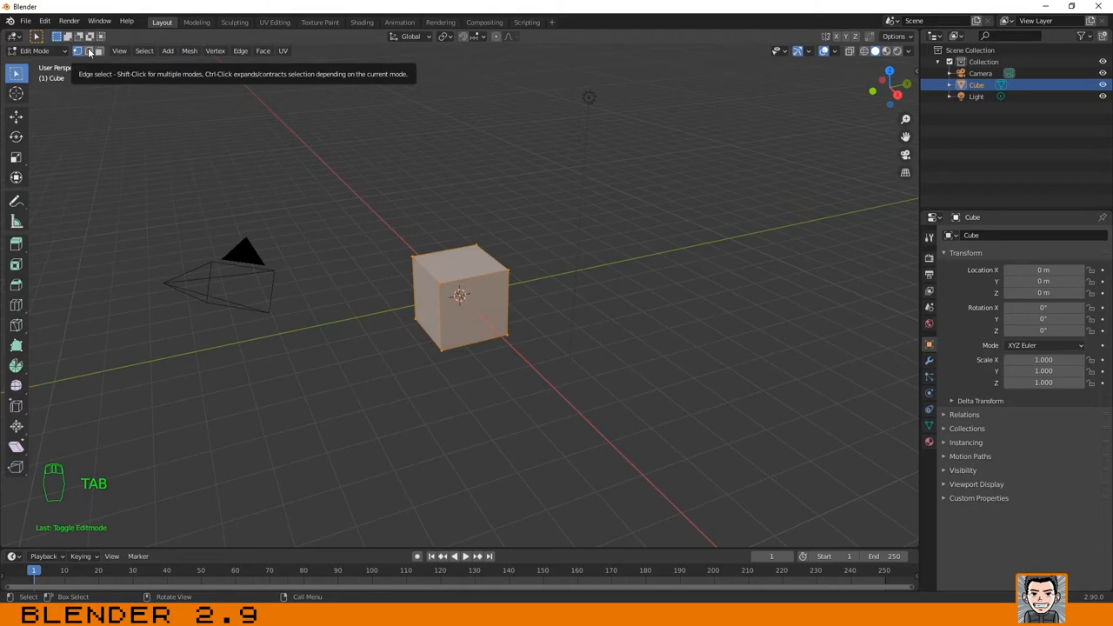
mouse_move(136, 63)
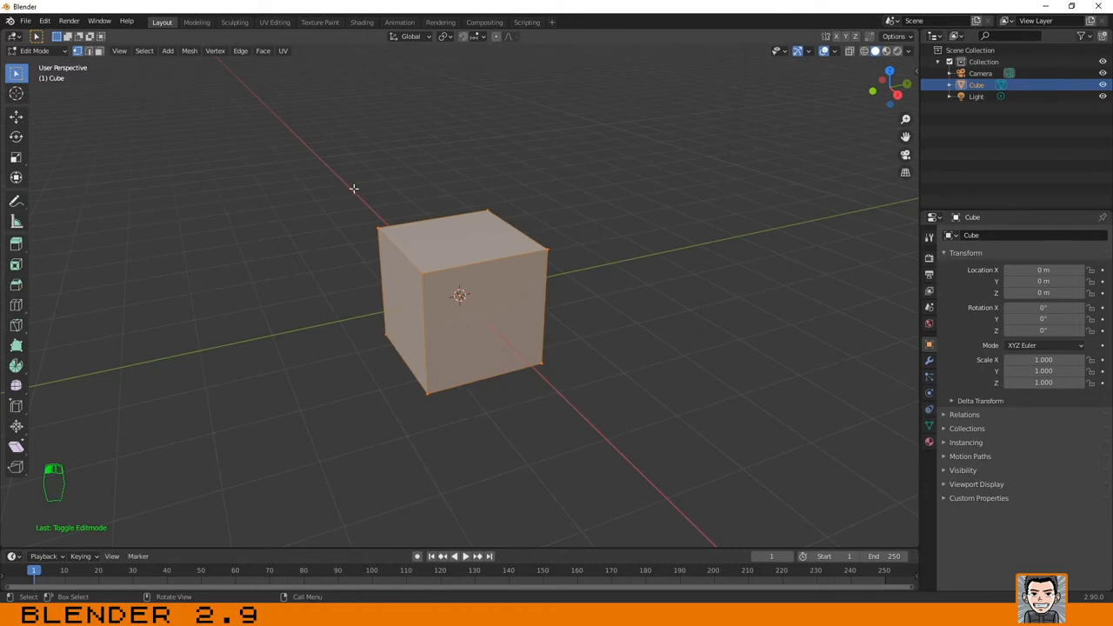
Clear the full-mesh selection and orbit to pick a single corner vertex.
click(525, 237)
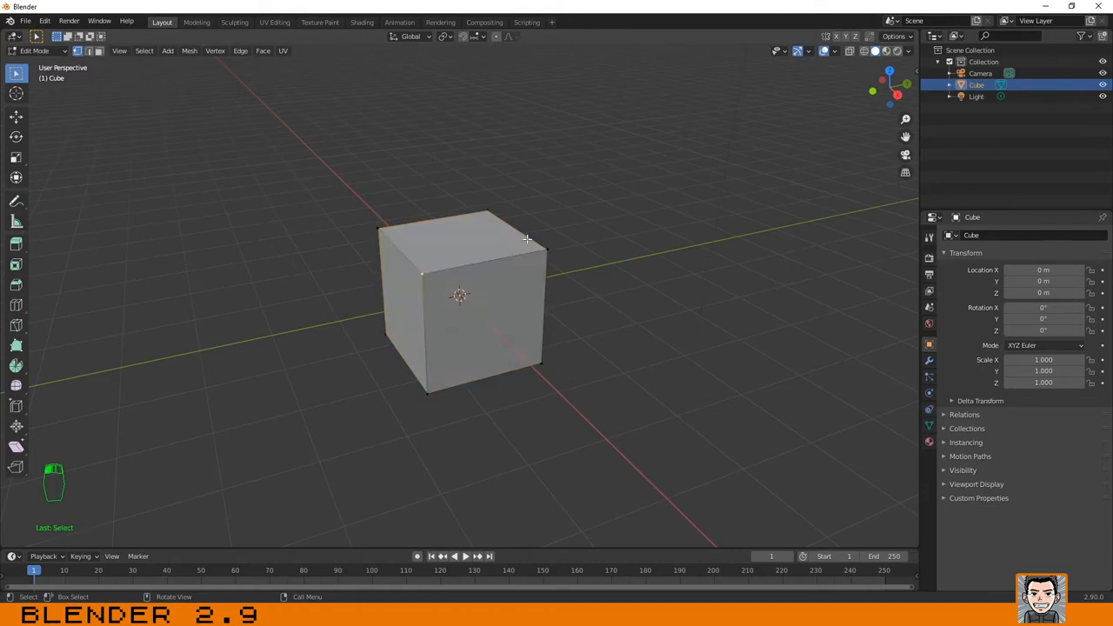
mouse_move(421, 271)
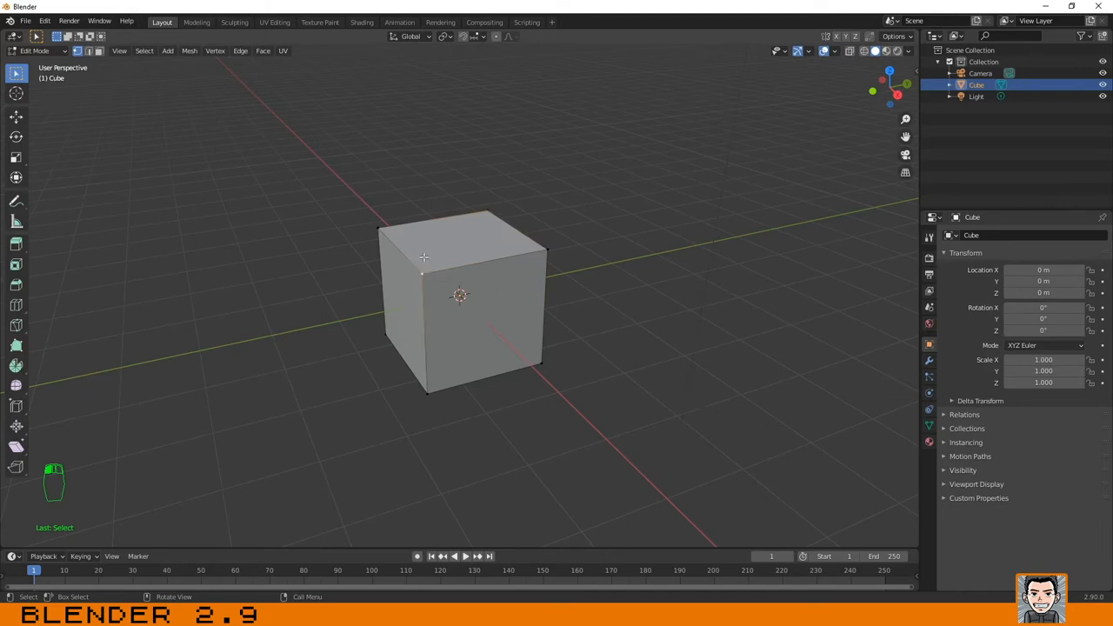
mouse_move(418, 262)
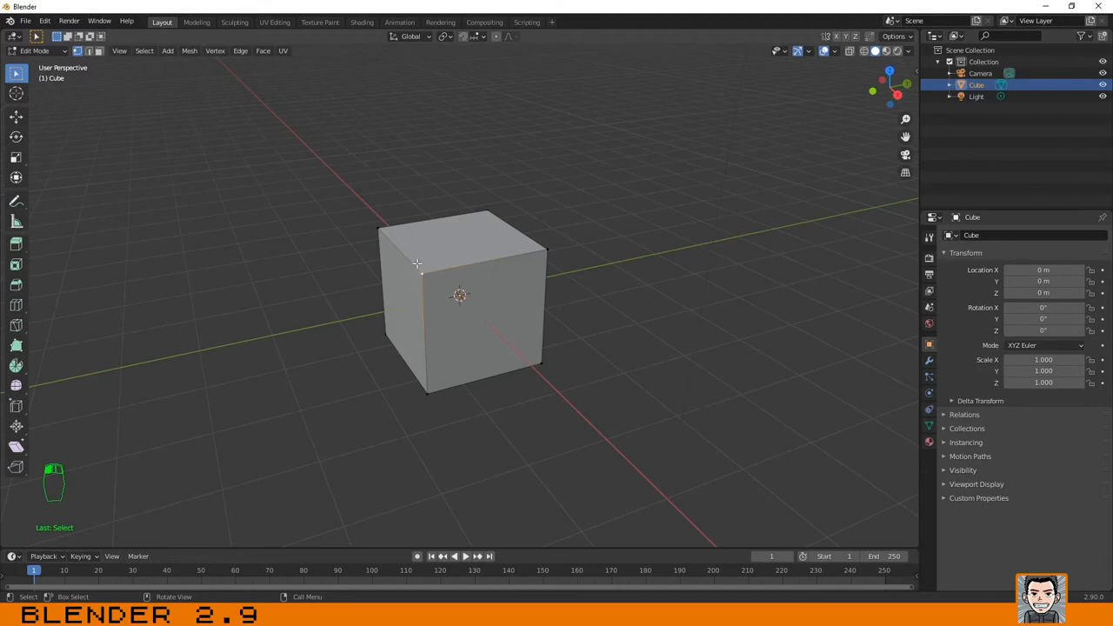
drag(418, 261, 496, 303)
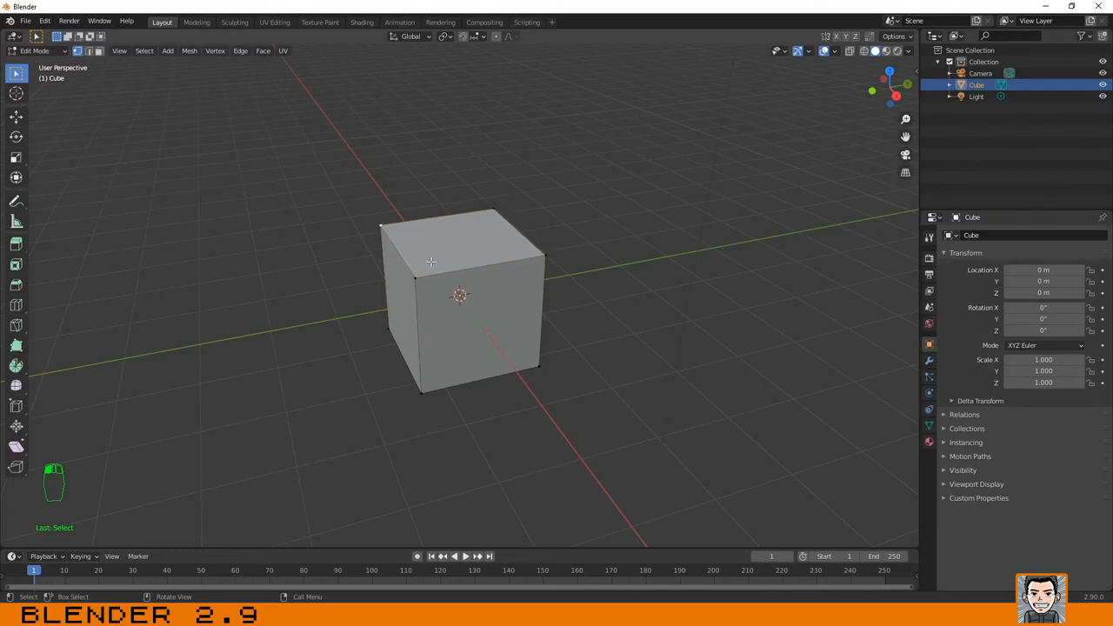
mouse_move(469, 313)
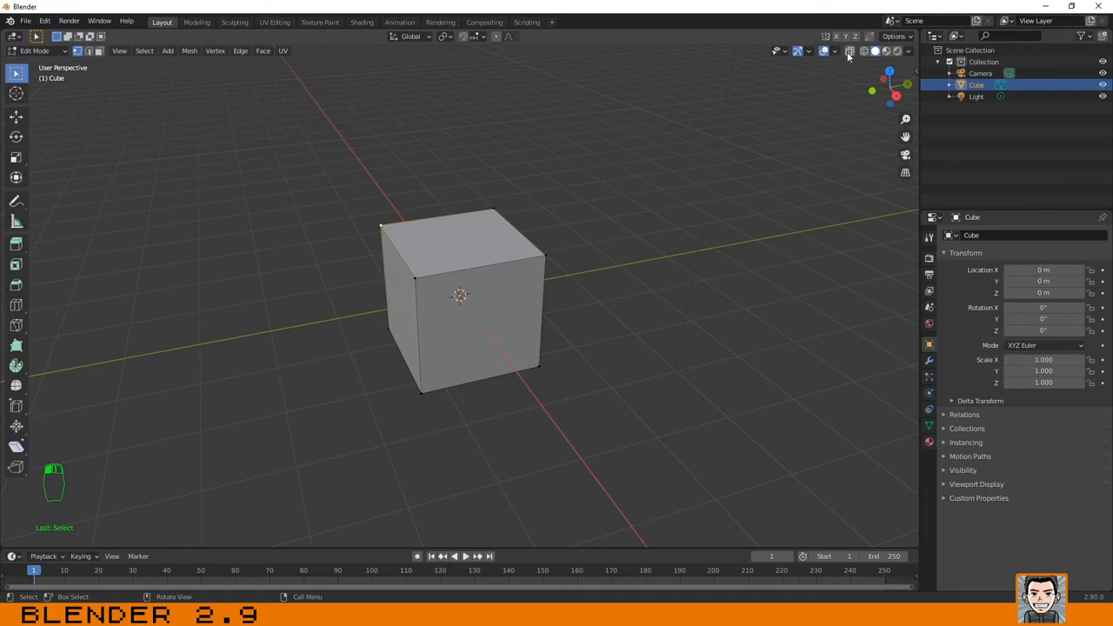
mouse_move(849, 51)
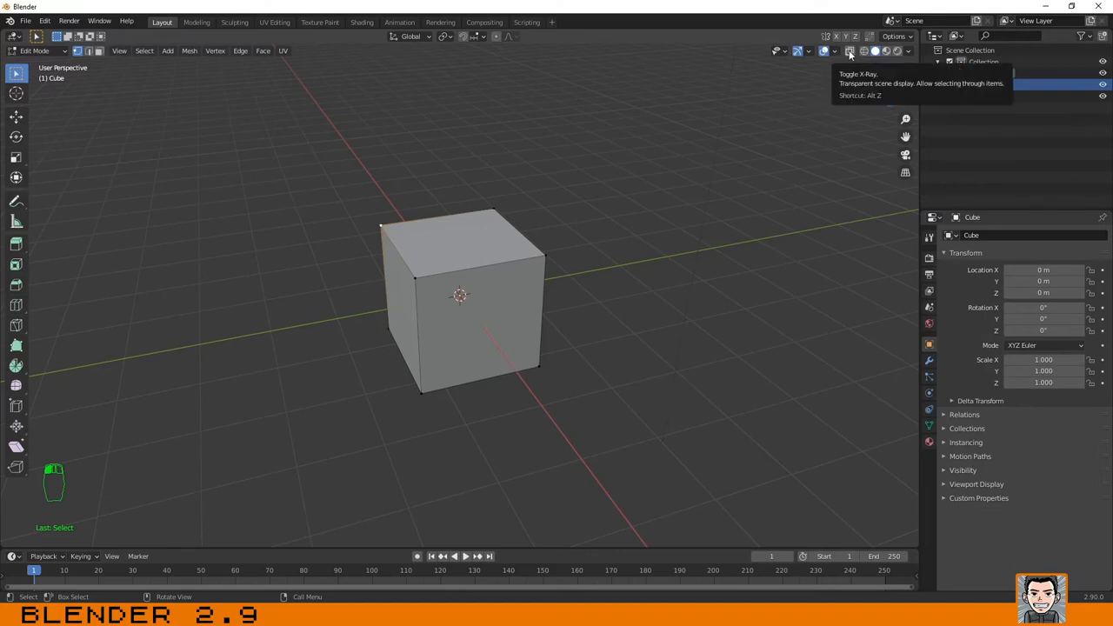
click(848, 49)
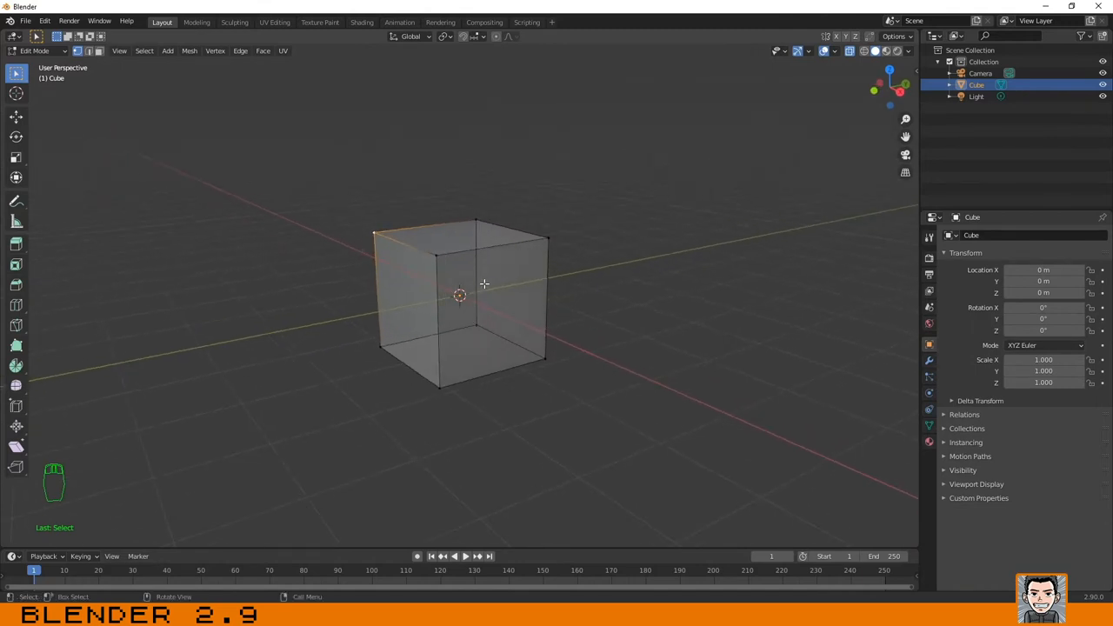
mouse_move(469, 292)
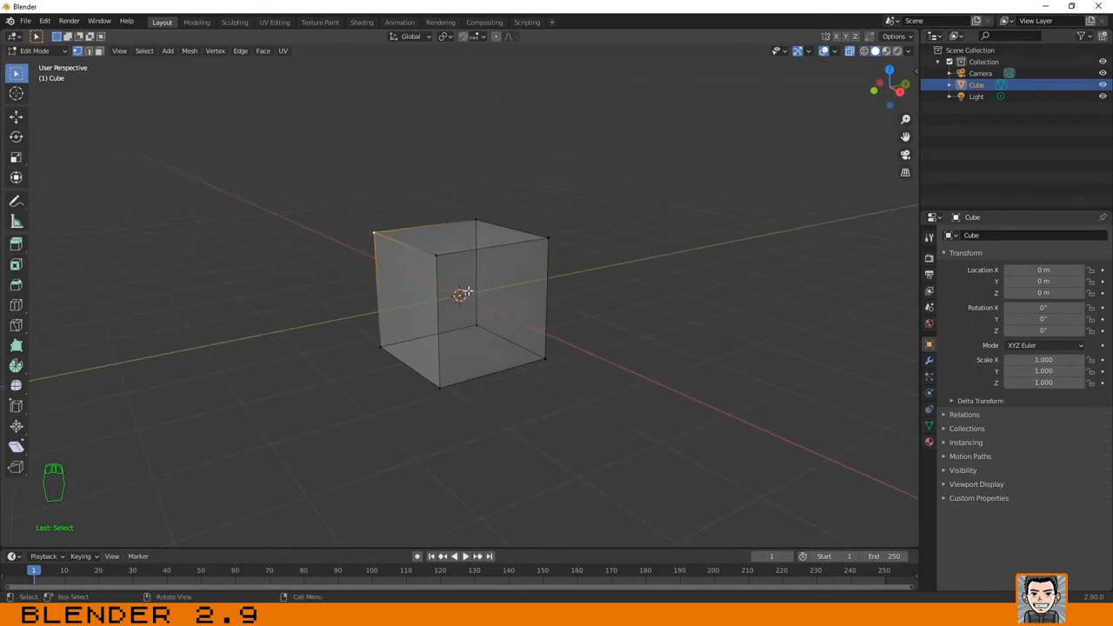
click(850, 51)
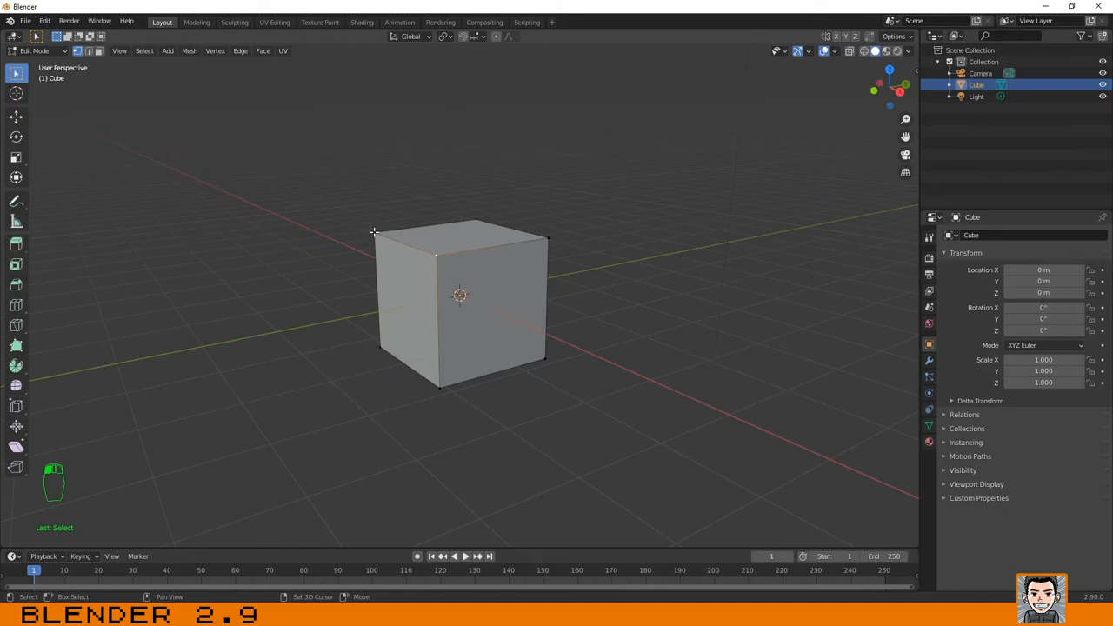
Box-select around the whole cube to gather all of its geometry.
drag(373, 231, 476, 264)
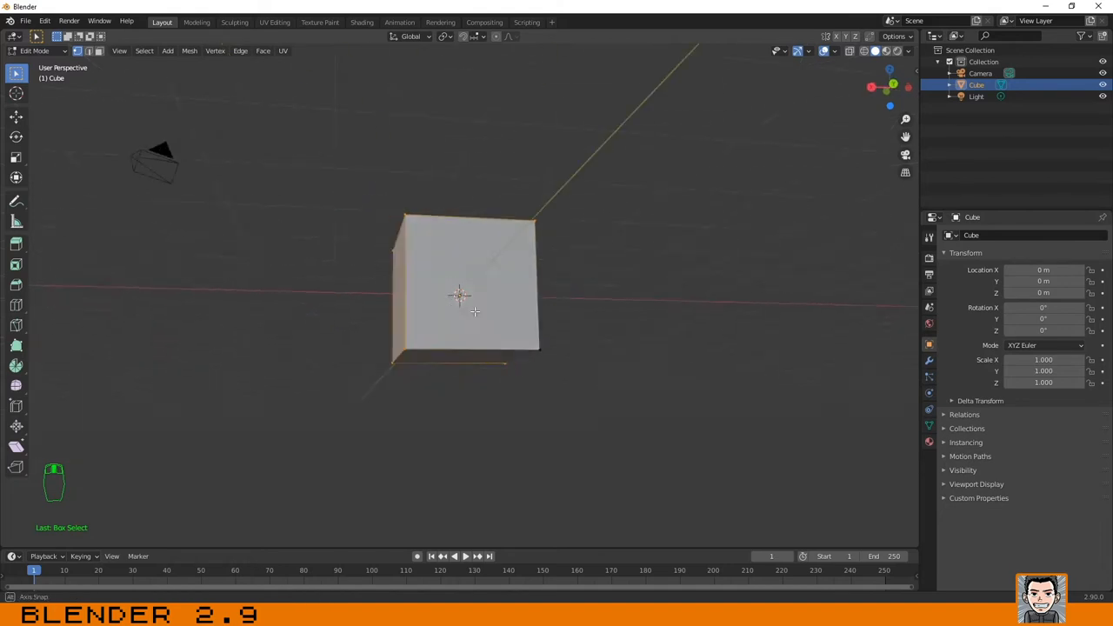
drag(461, 304, 531, 327)
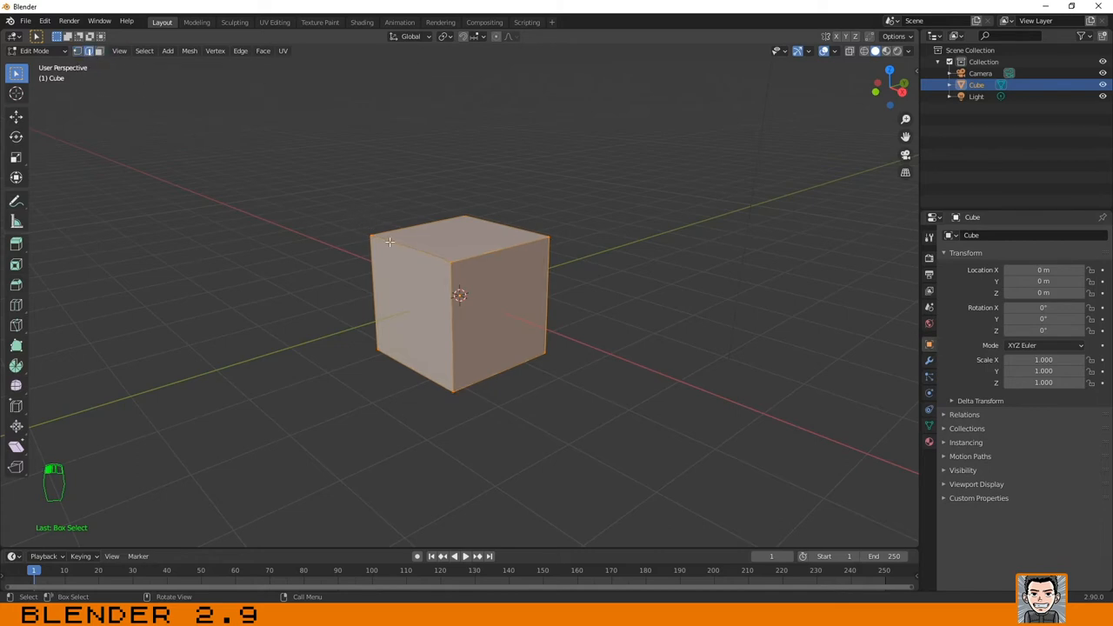
Clear the selection so no part of the cube is selected.
click(493, 224)
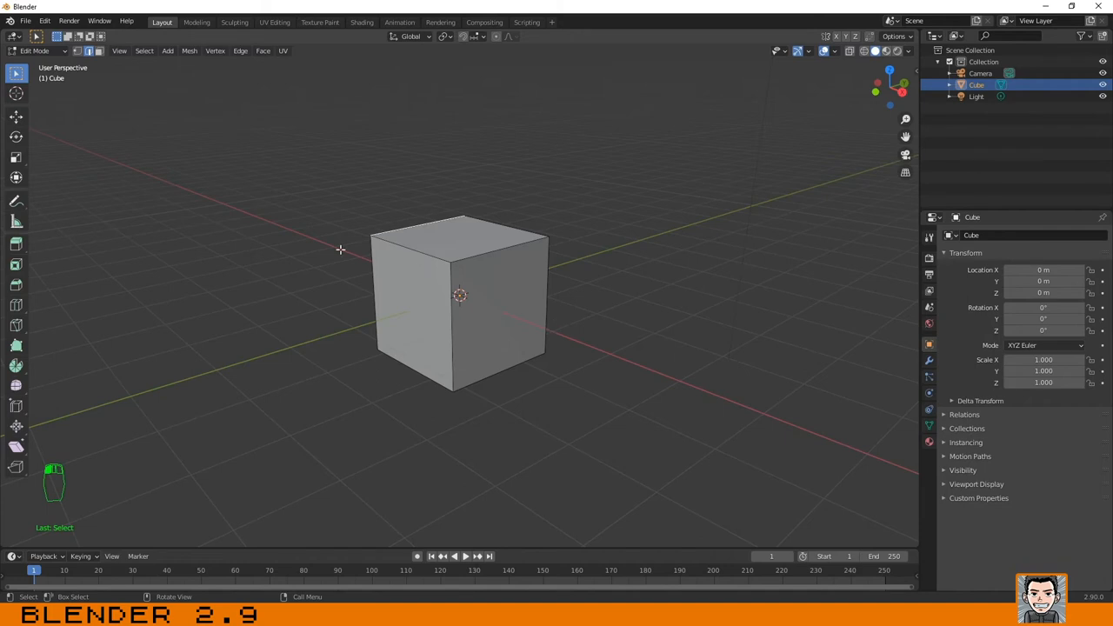
mouse_move(452, 261)
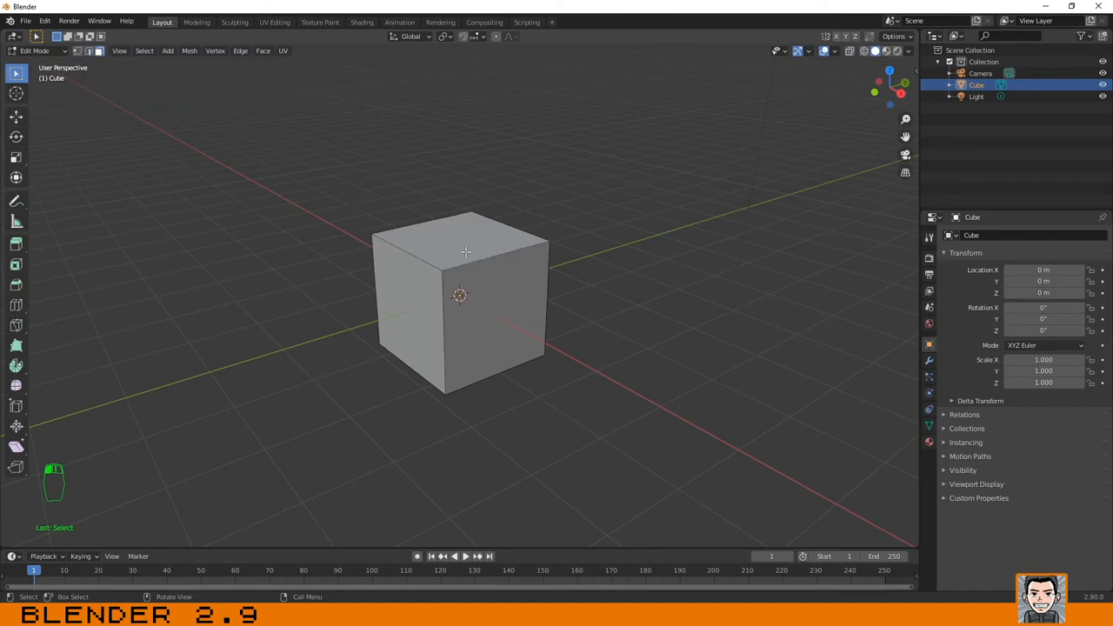
Select the cube's top face, clear it, then pick the element at the top-right corner.
click(466, 252)
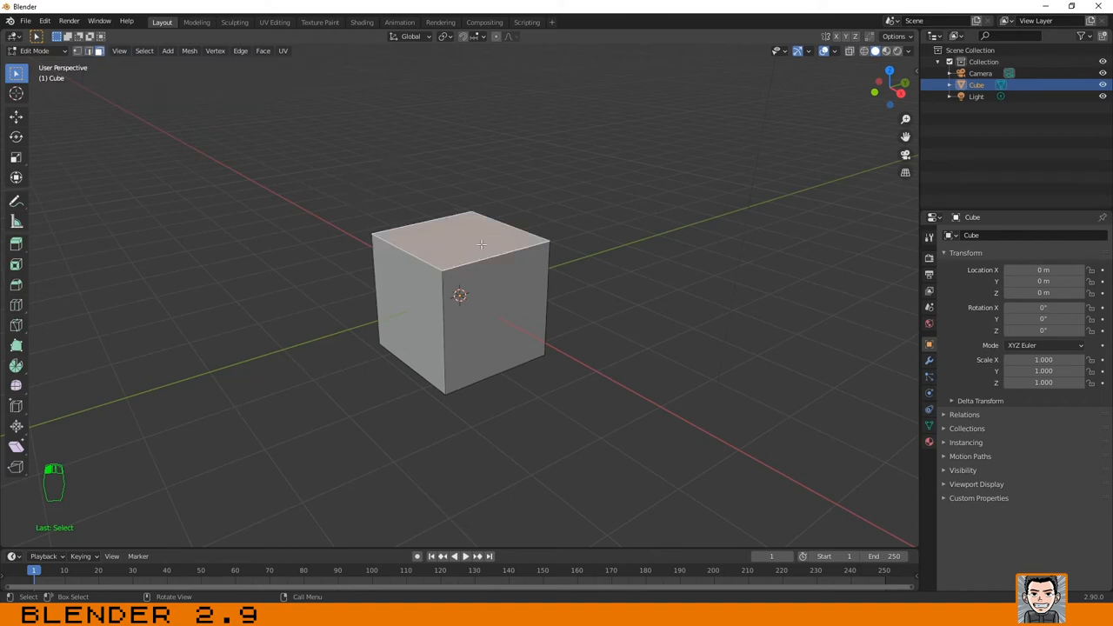
mouse_move(466, 254)
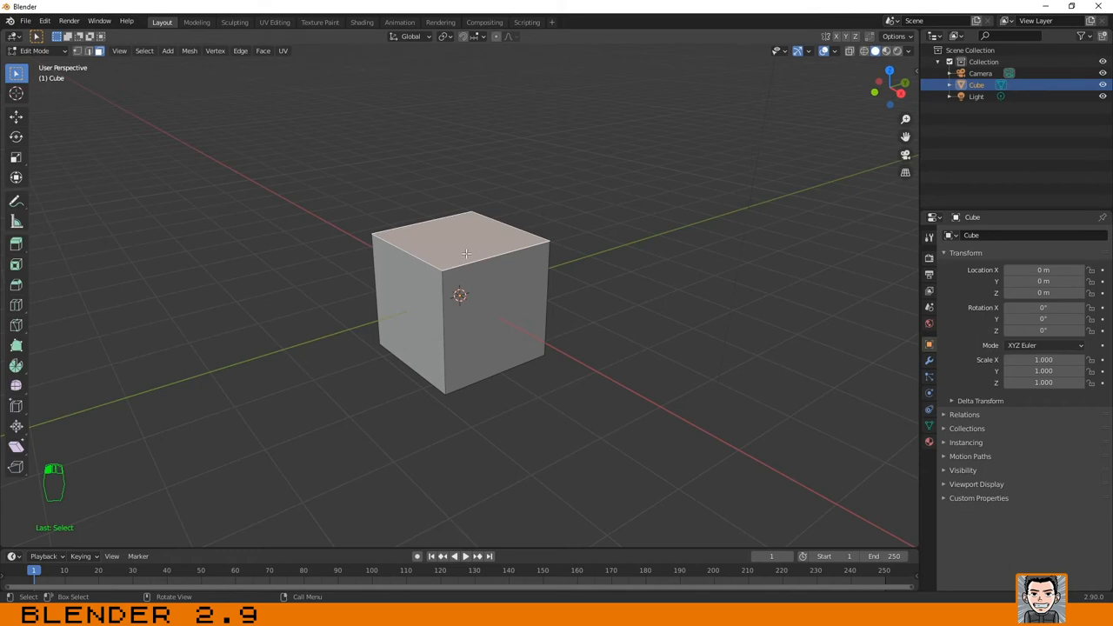
mouse_move(404, 268)
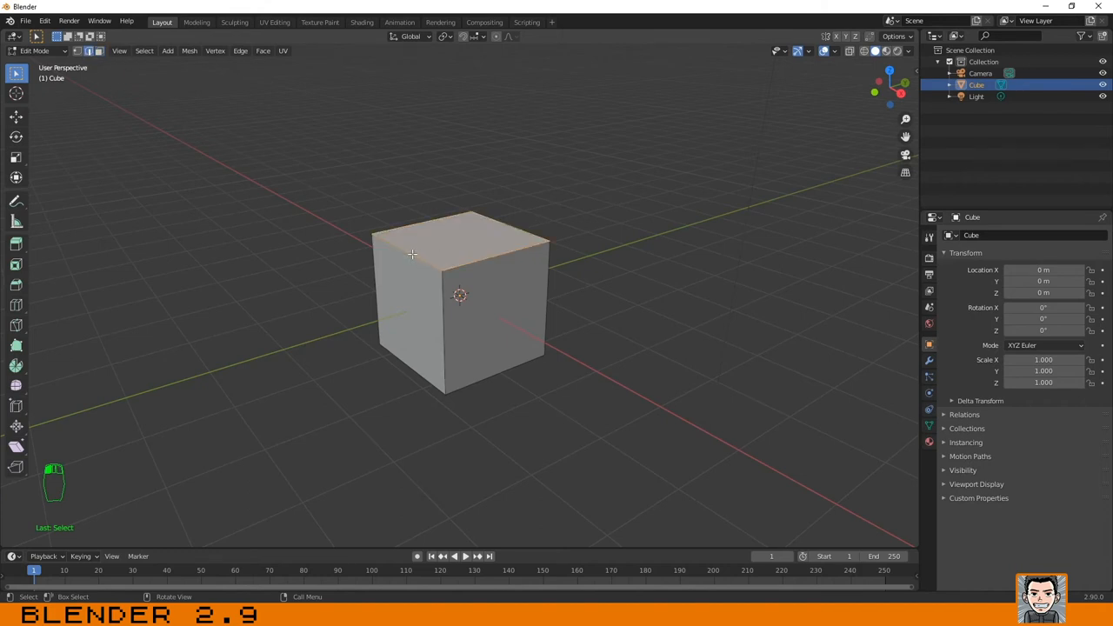
click(435, 218)
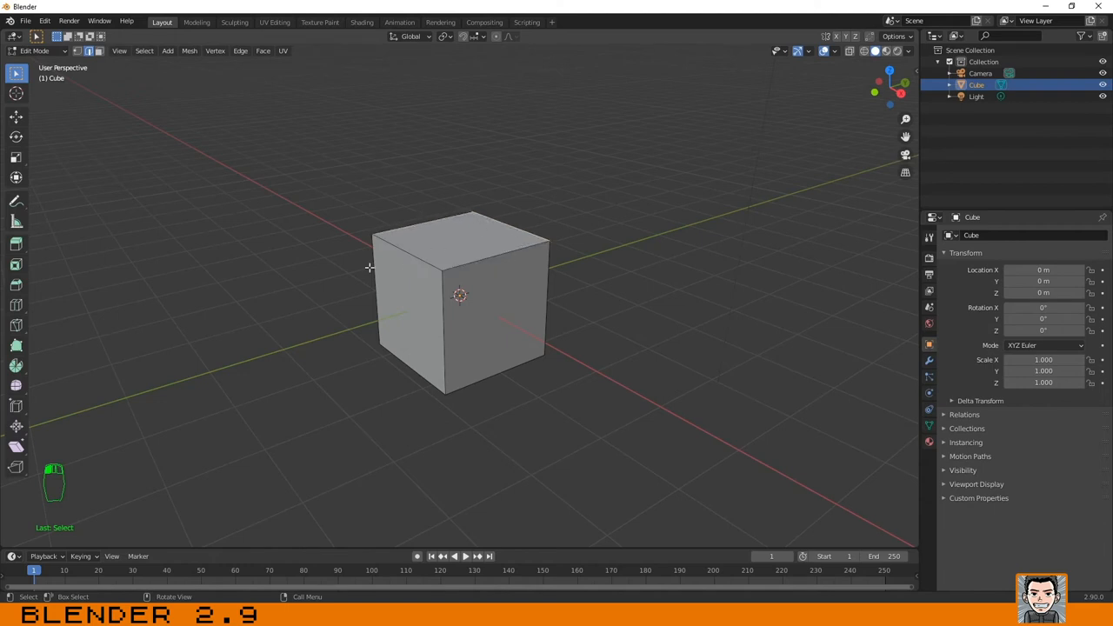
mouse_move(449, 251)
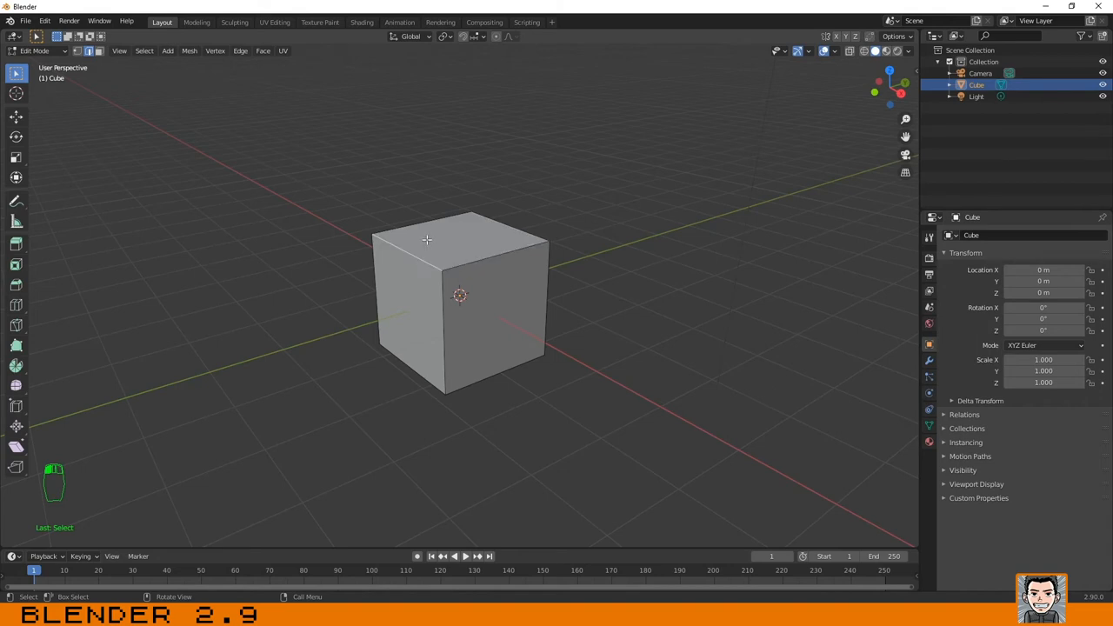
mouse_move(500, 252)
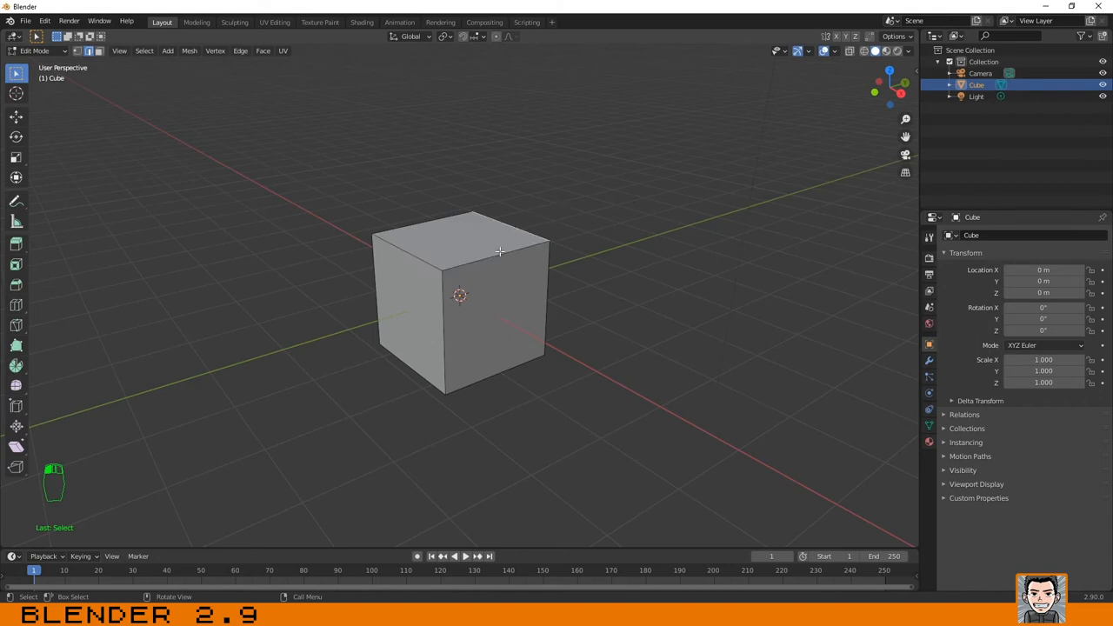
click(501, 240)
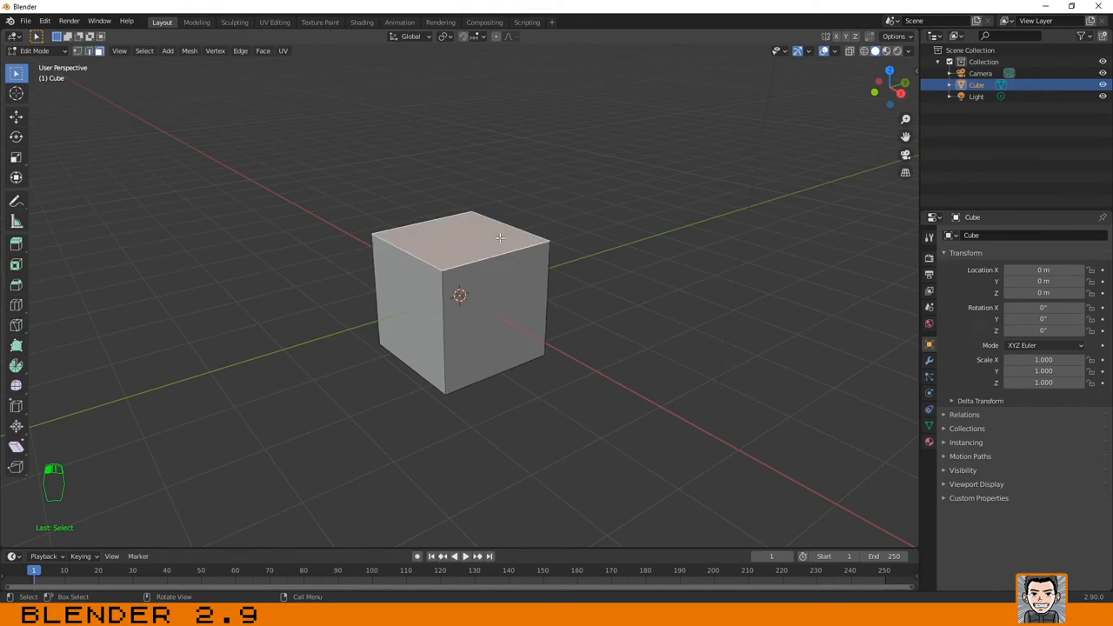
mouse_move(498, 187)
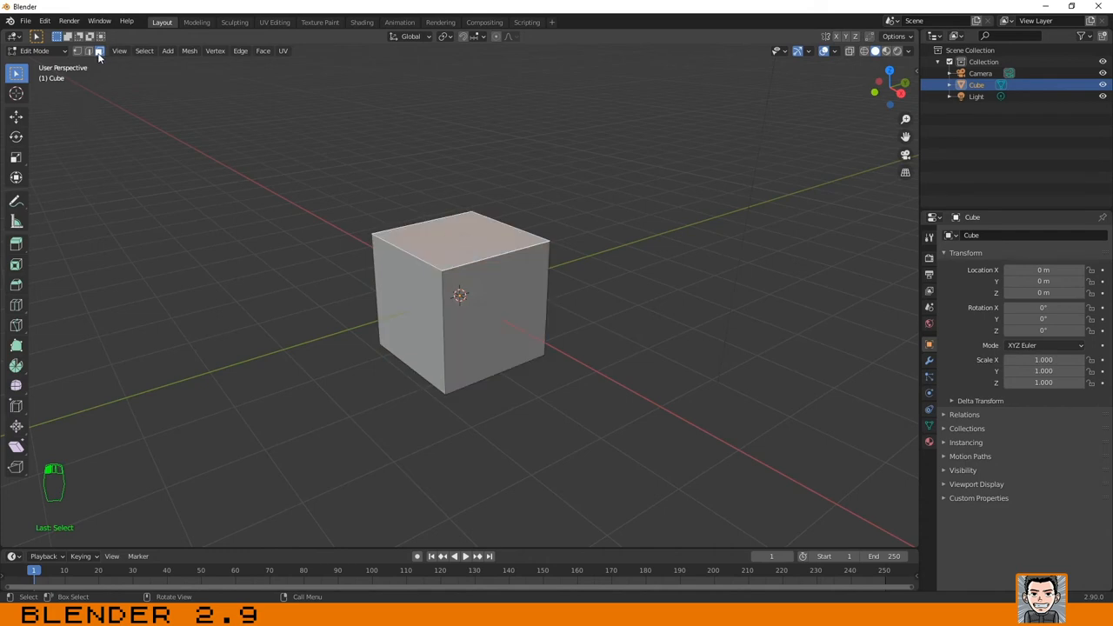
mouse_move(97, 50)
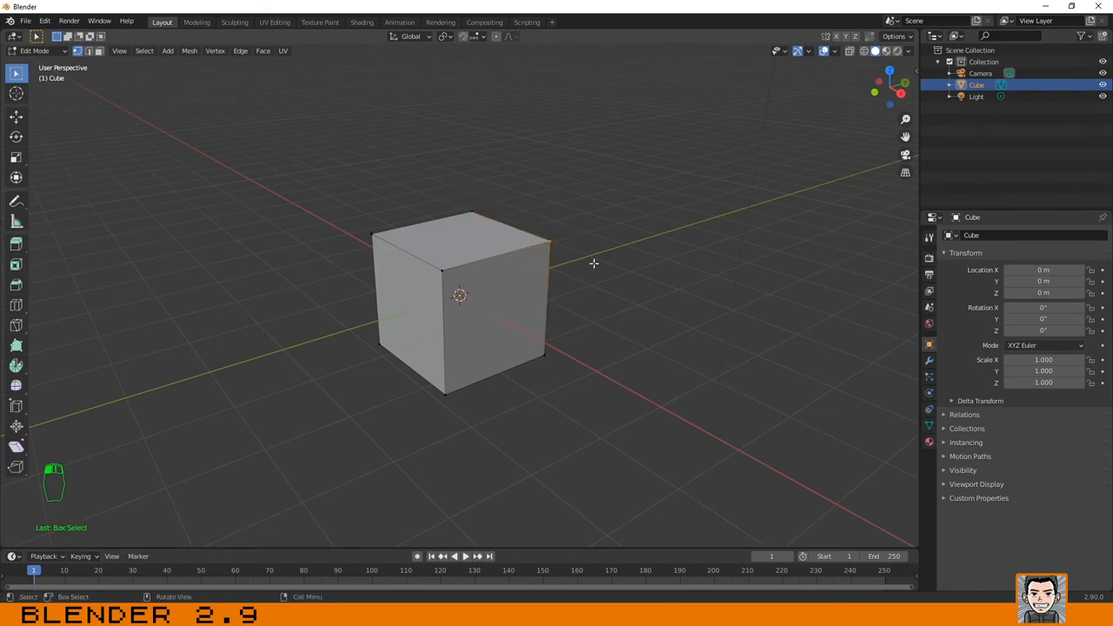
Select edges on the cube's right side, then clear the edge selection.
click(87, 50)
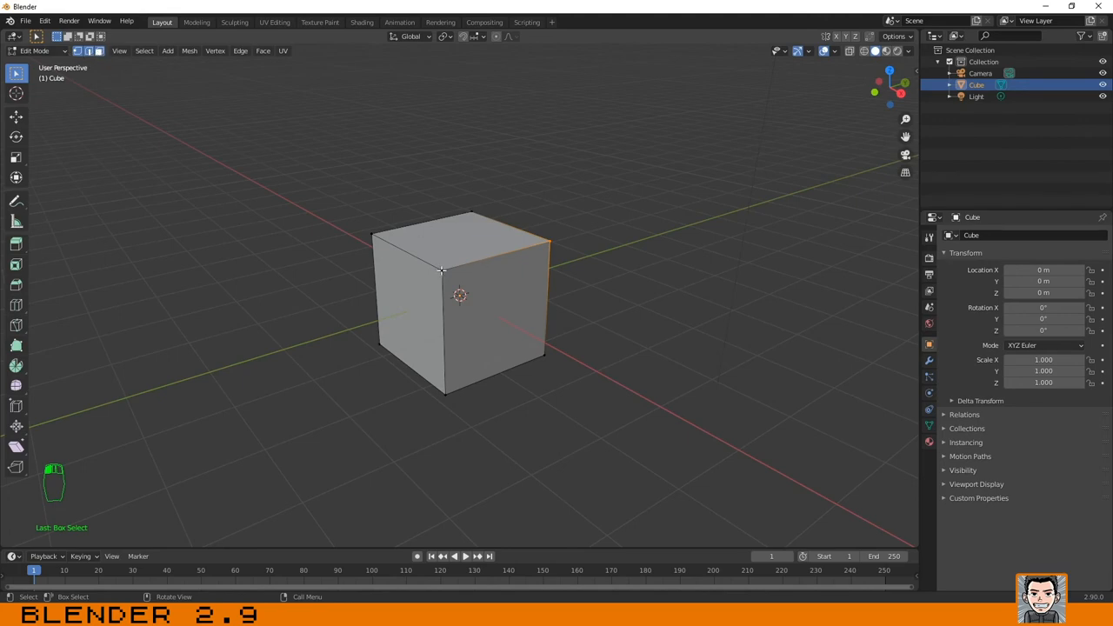
click(494, 325)
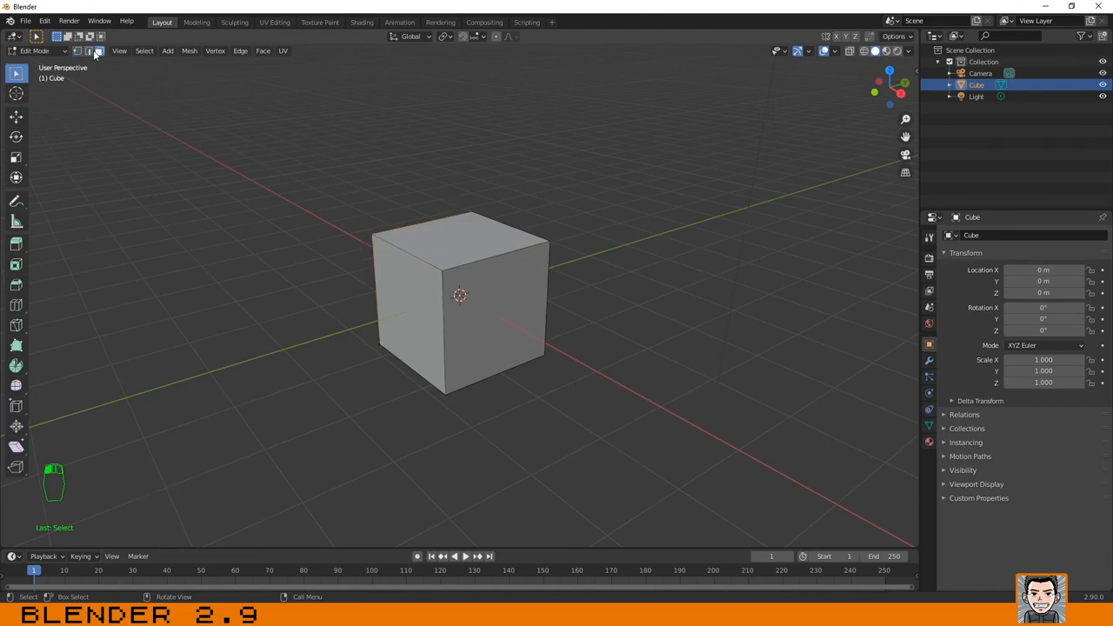
Switch to vertex select mode, cycle through edge and face modes, then clear the selection.
click(79, 51)
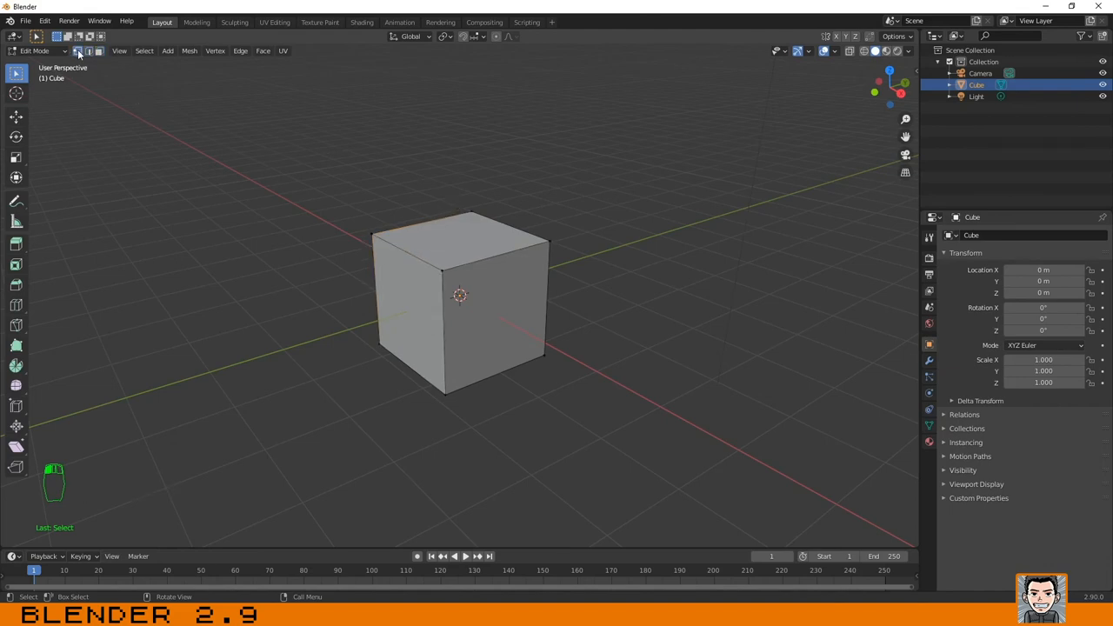
mouse_move(78, 50)
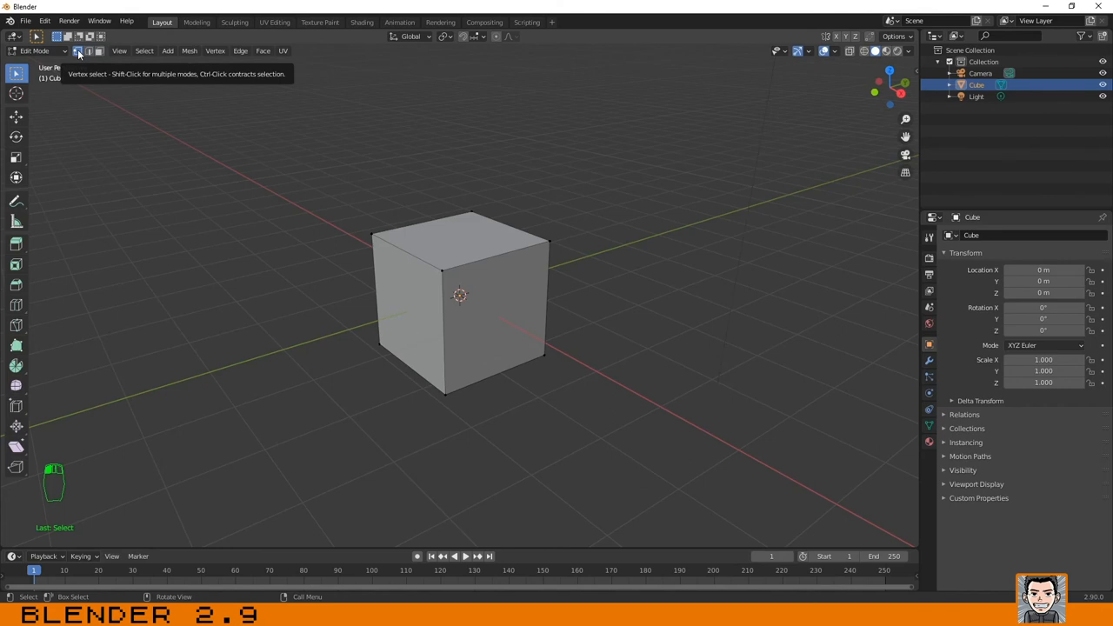
mouse_move(271, 149)
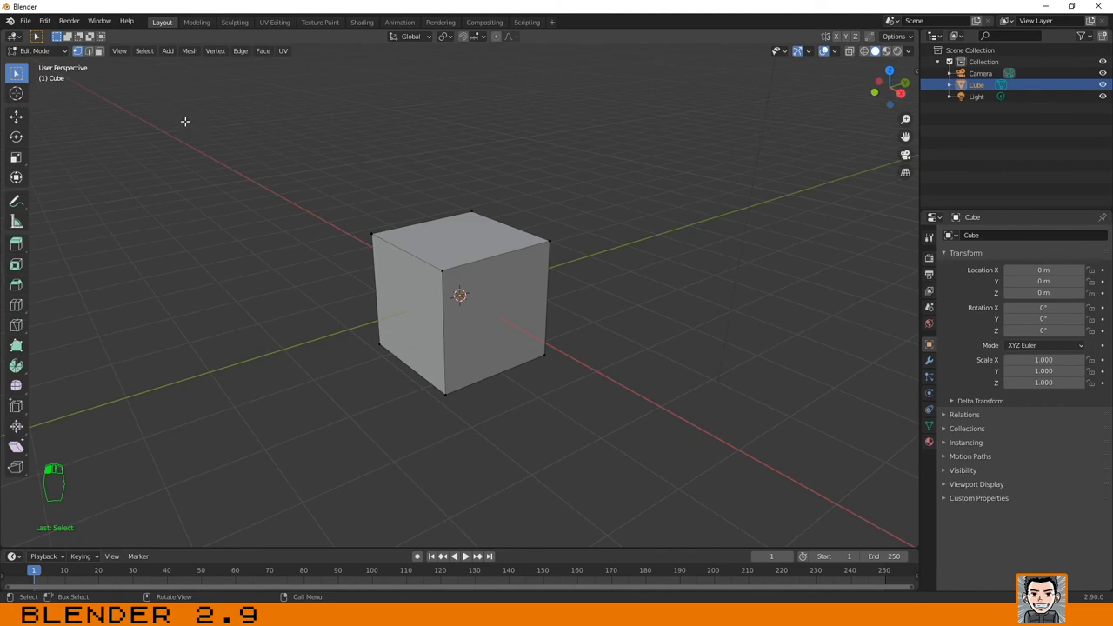
mouse_move(167, 119)
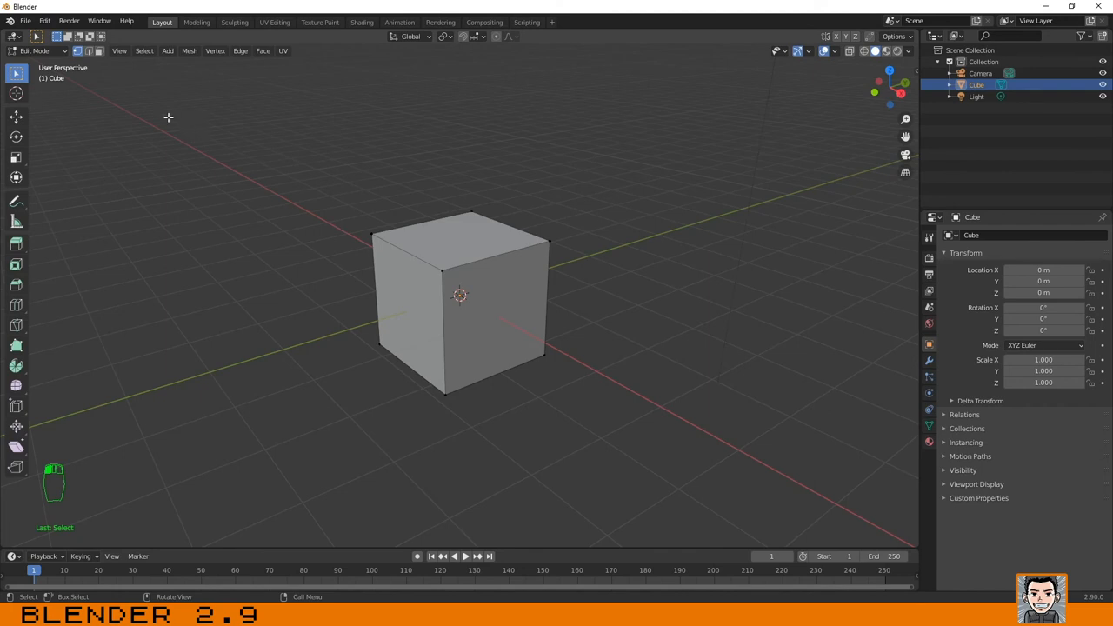
mouse_move(382, 224)
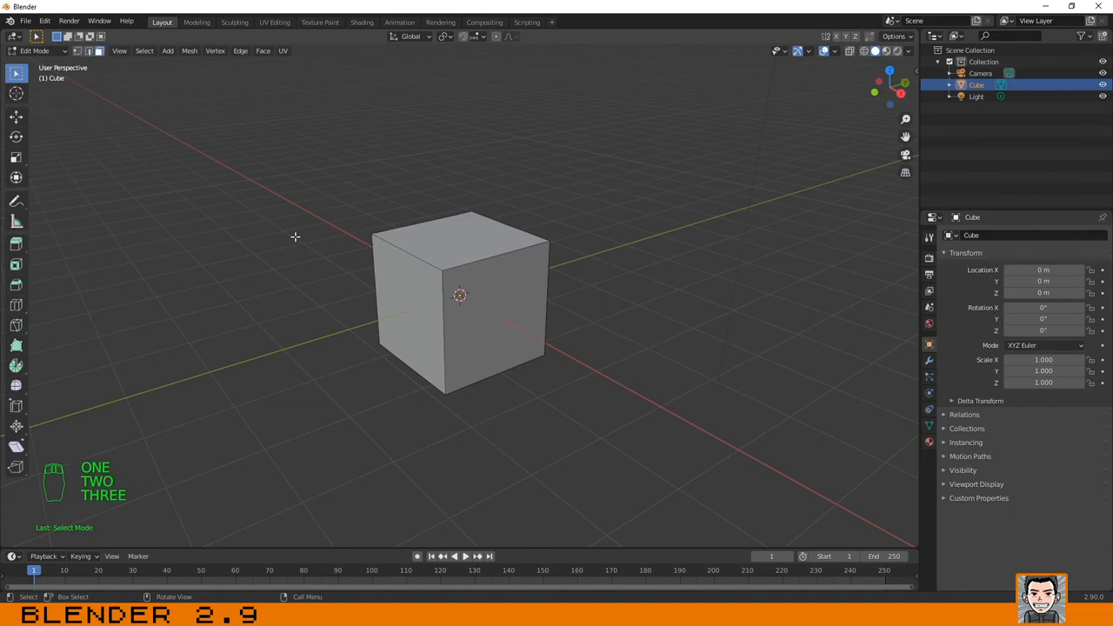
click(450, 253)
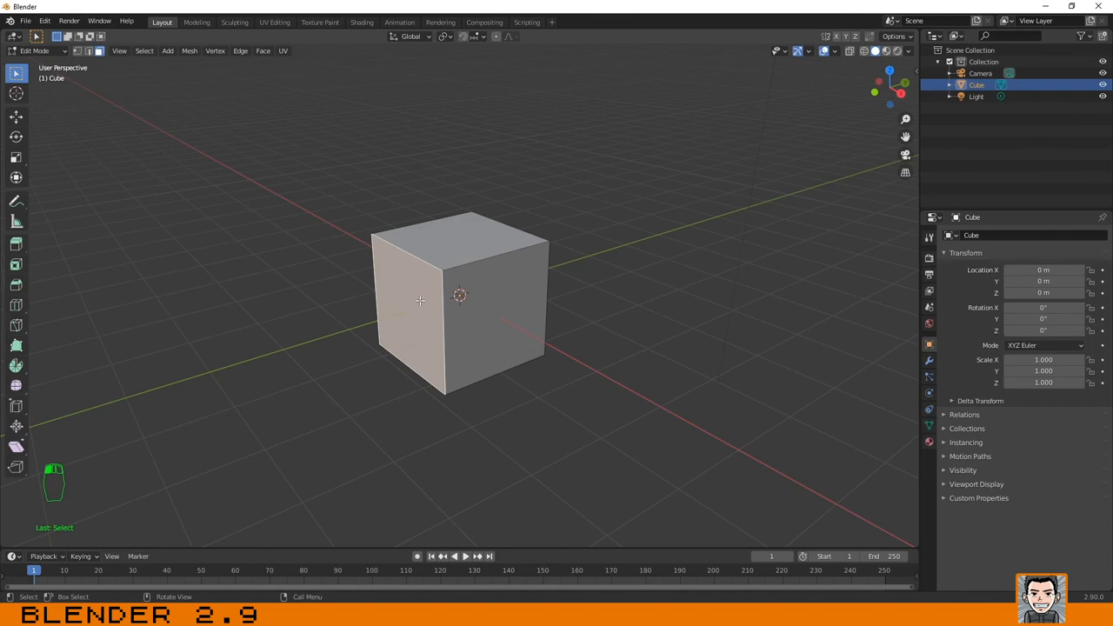
mouse_move(459, 264)
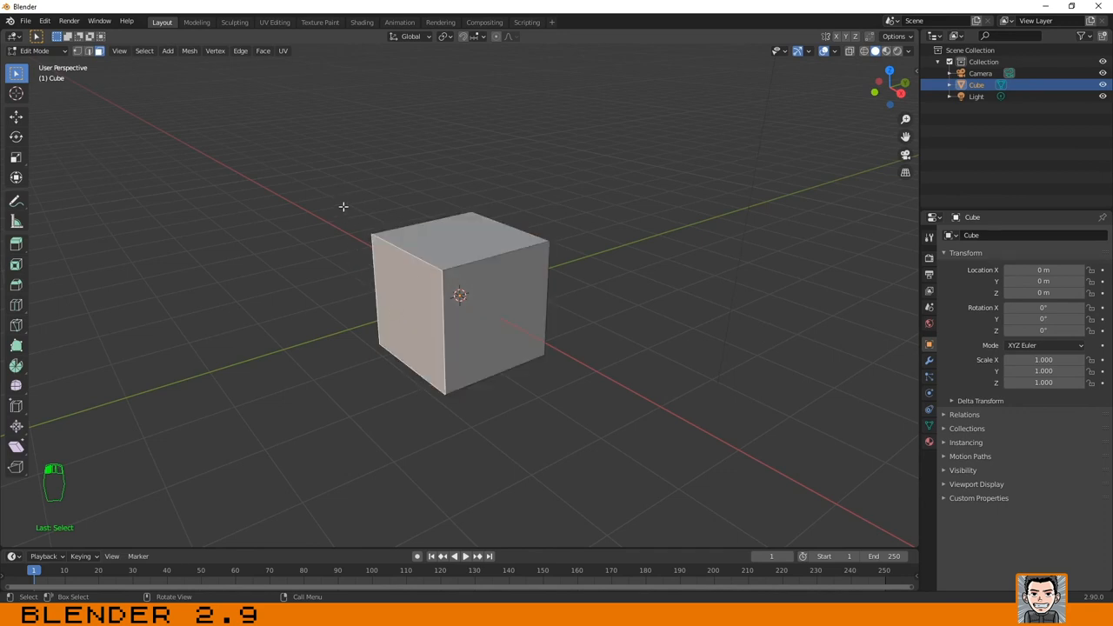
Box-select the whole cube so every visible face is marked.
drag(343, 207, 497, 372)
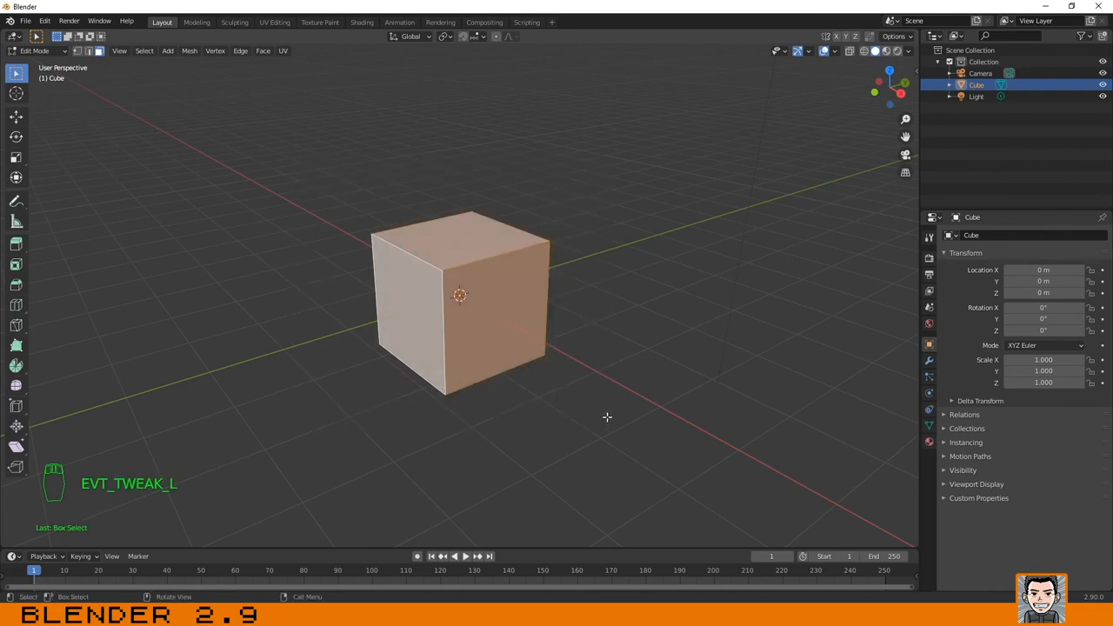
mouse_move(331, 167)
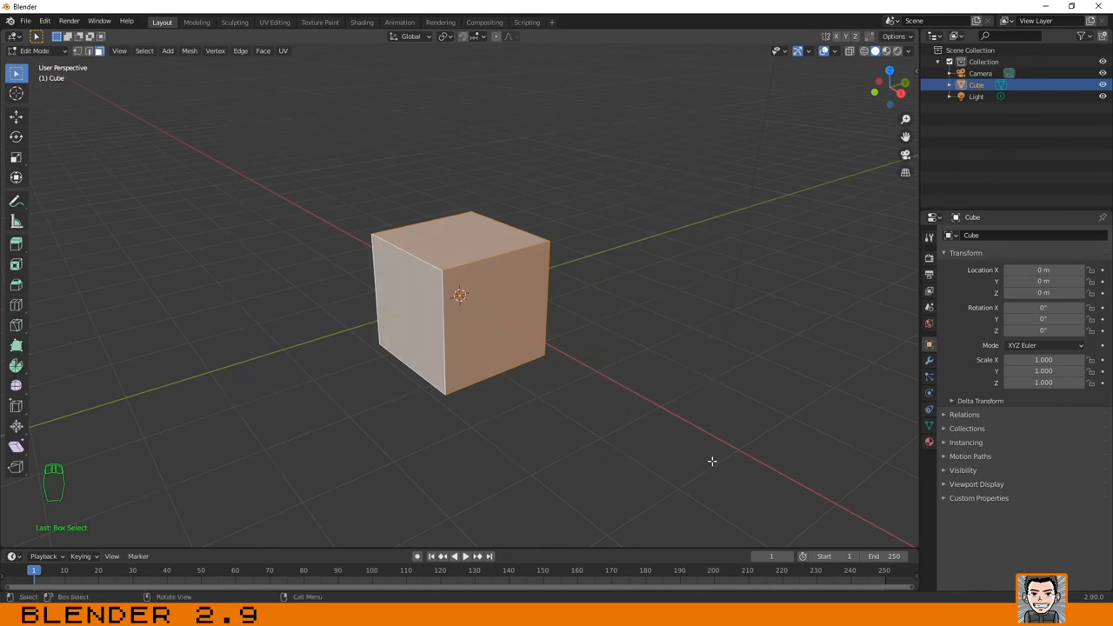
mouse_move(549, 301)
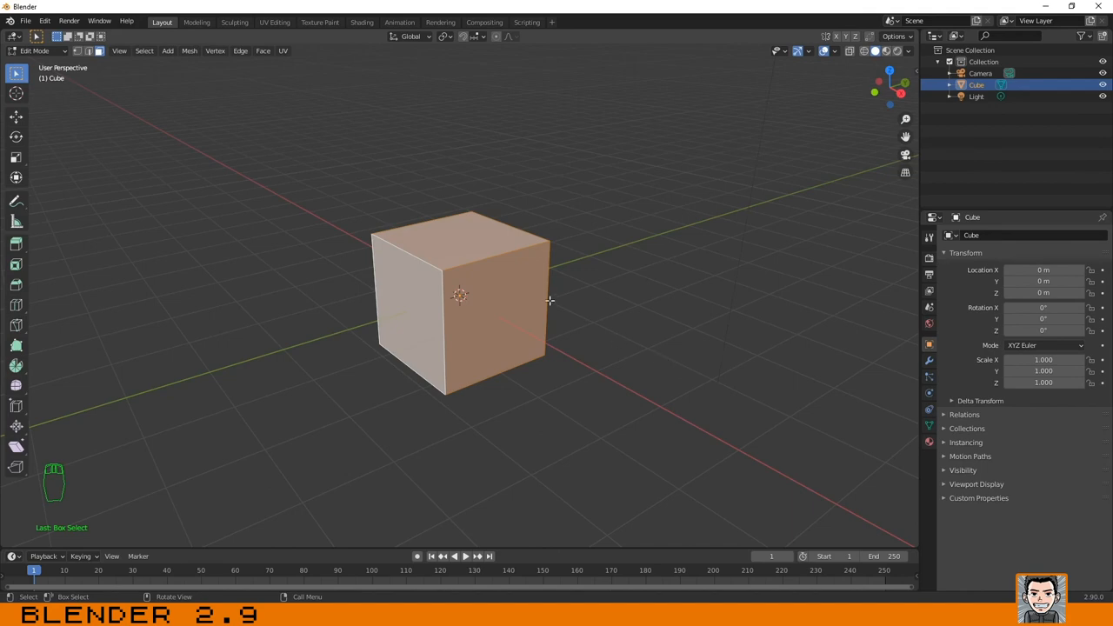
mouse_move(680, 212)
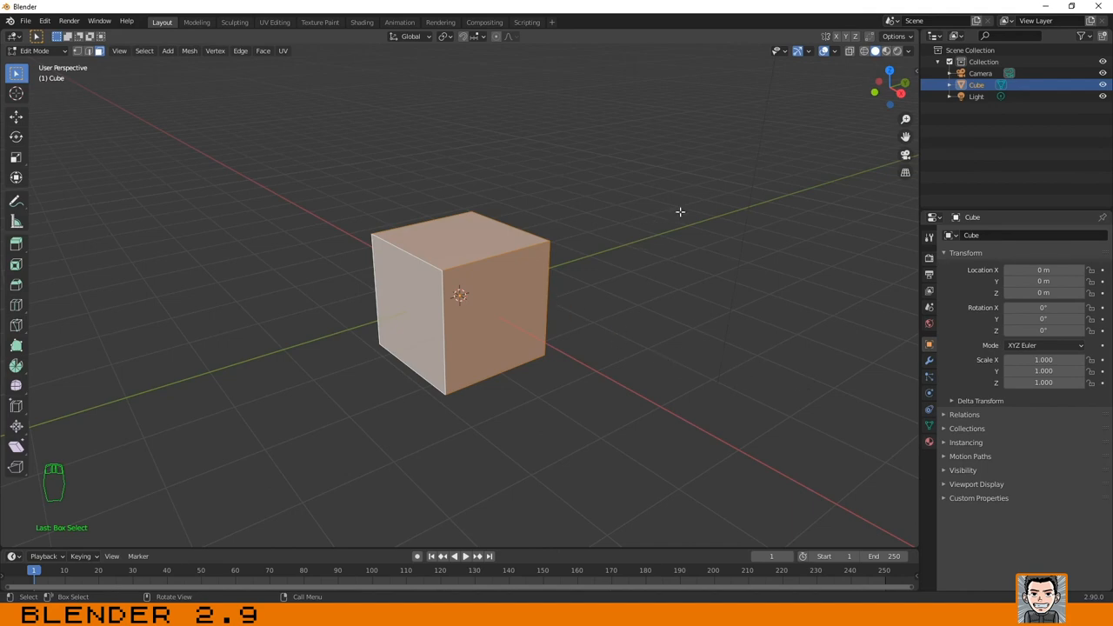
mouse_move(606, 228)
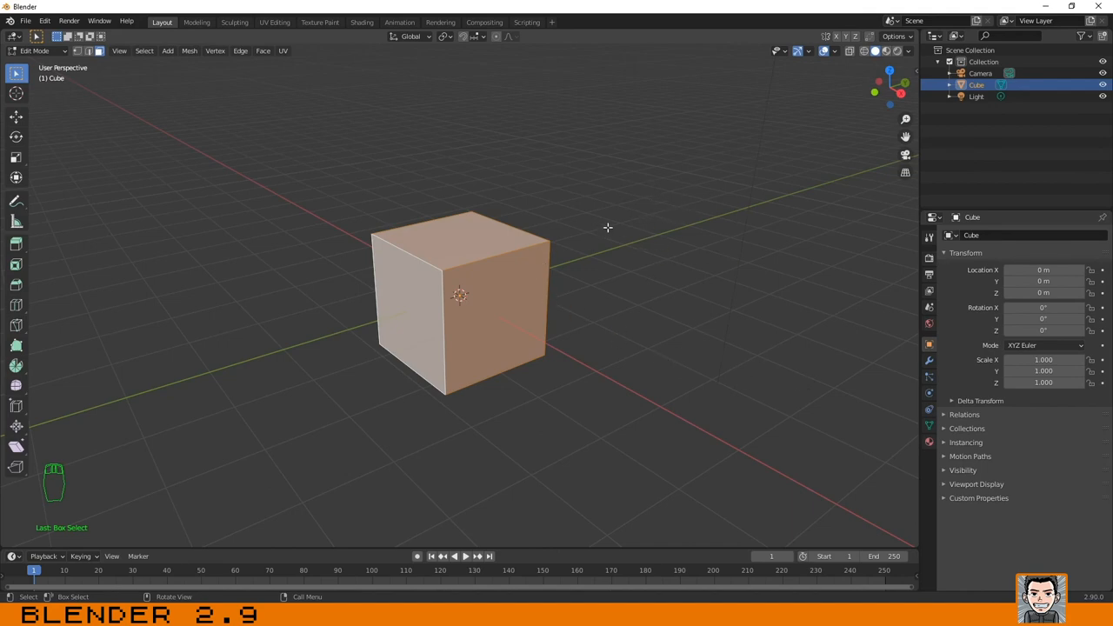
mouse_move(619, 194)
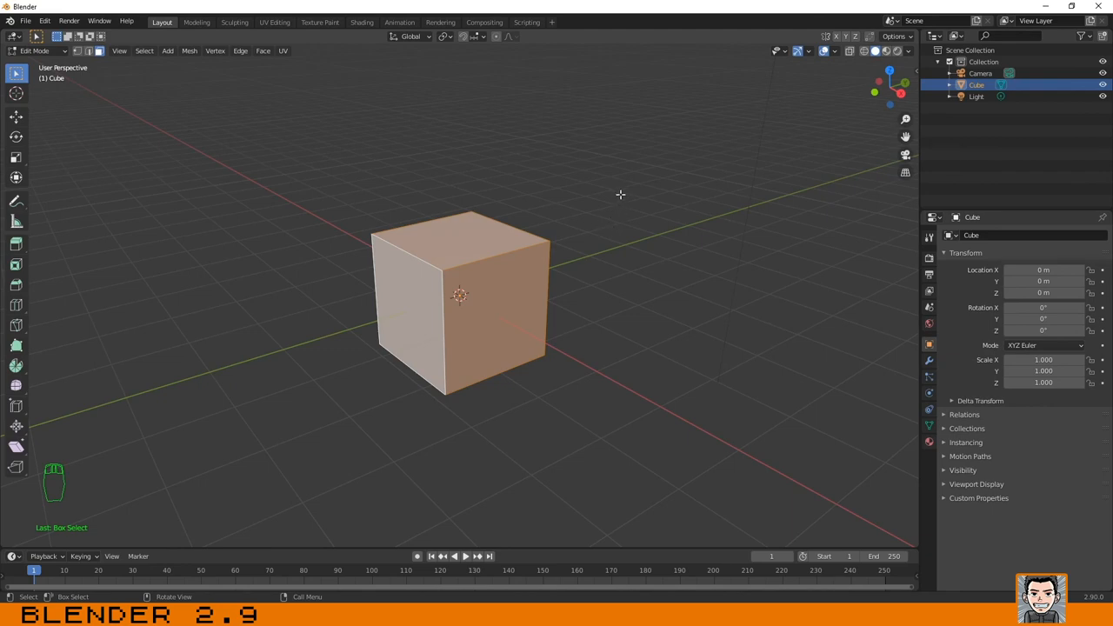
mouse_move(609, 159)
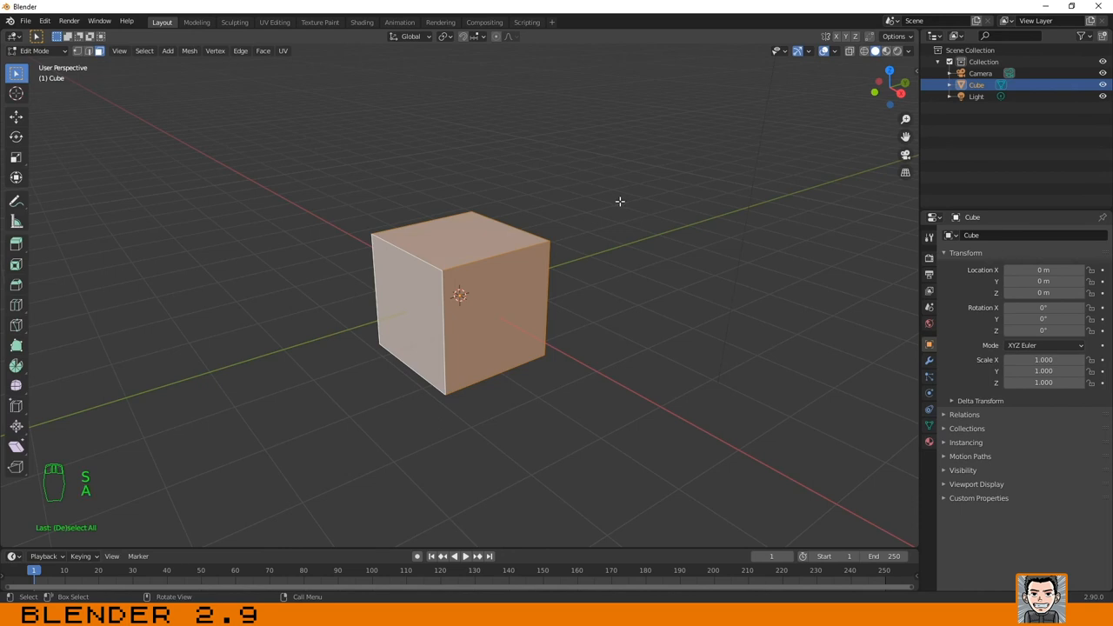
Toggle select all and deselect all with A / Alt+A, ending with nothing selected.
key(a)
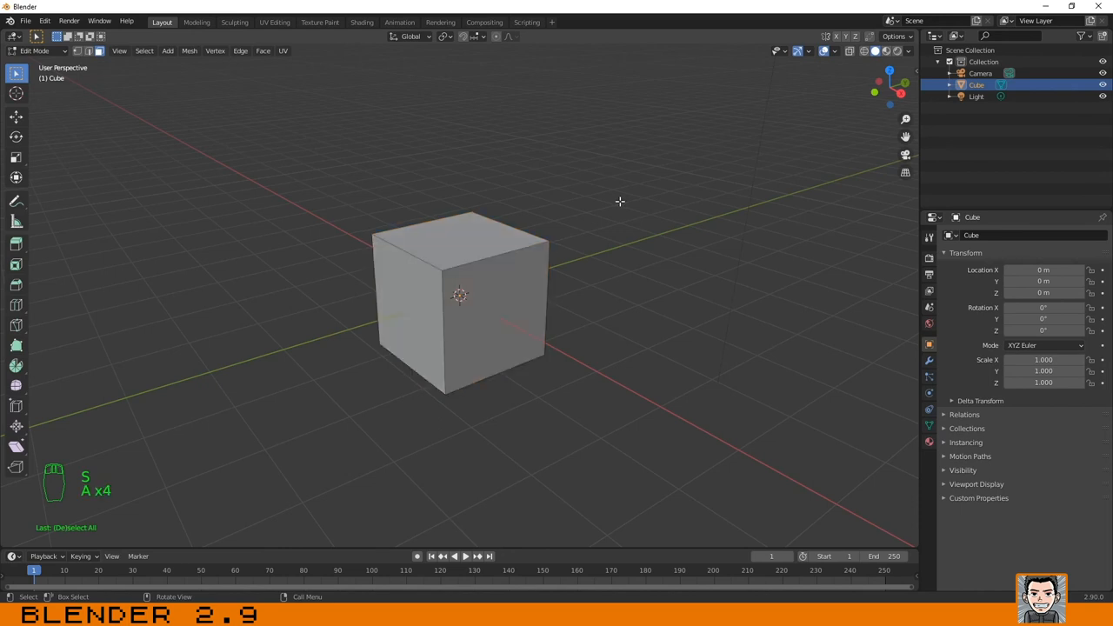
mouse_move(431, 271)
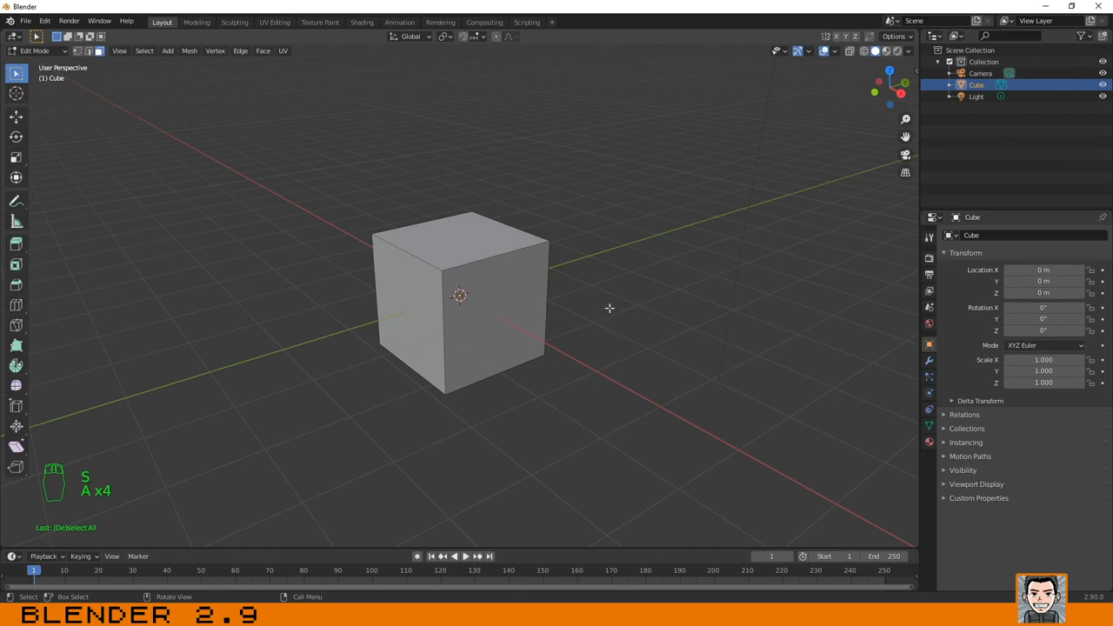
mouse_move(427, 209)
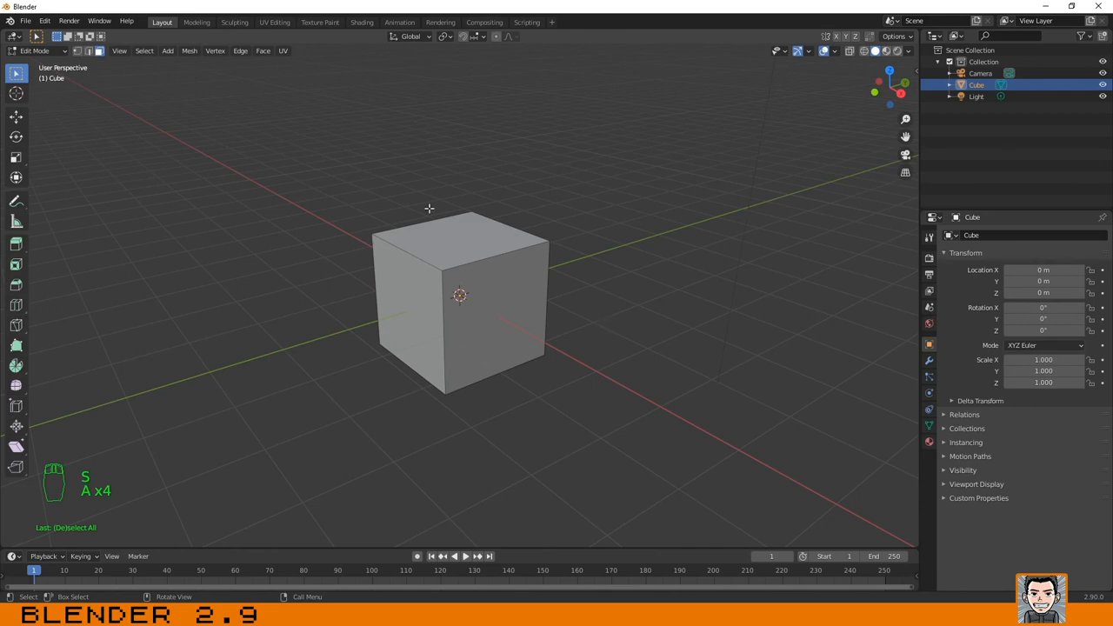
mouse_move(548, 258)
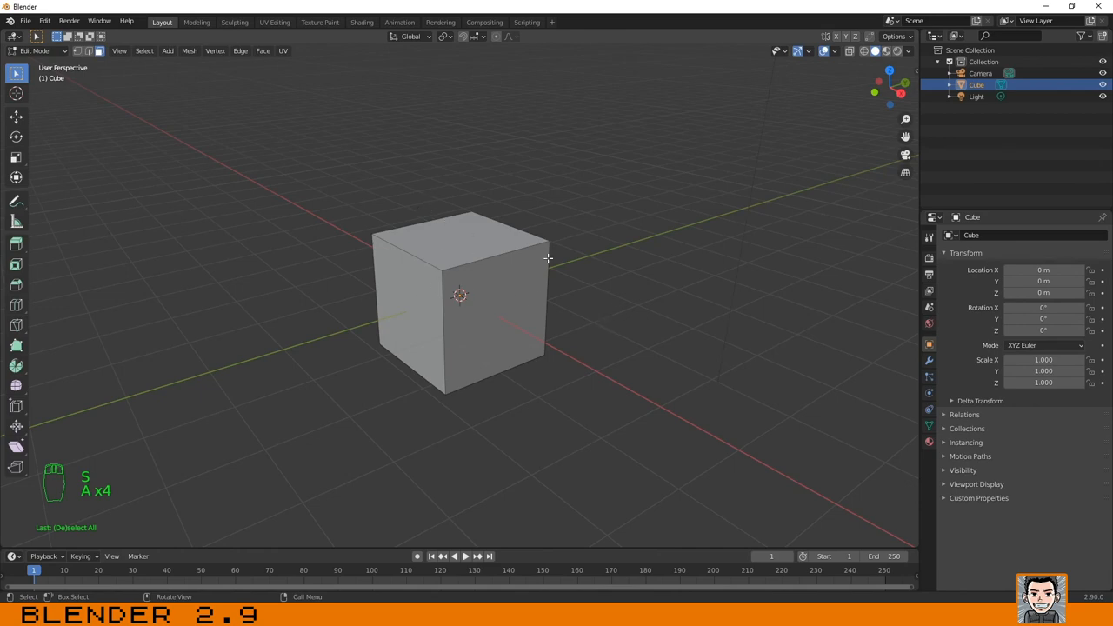
mouse_move(675, 217)
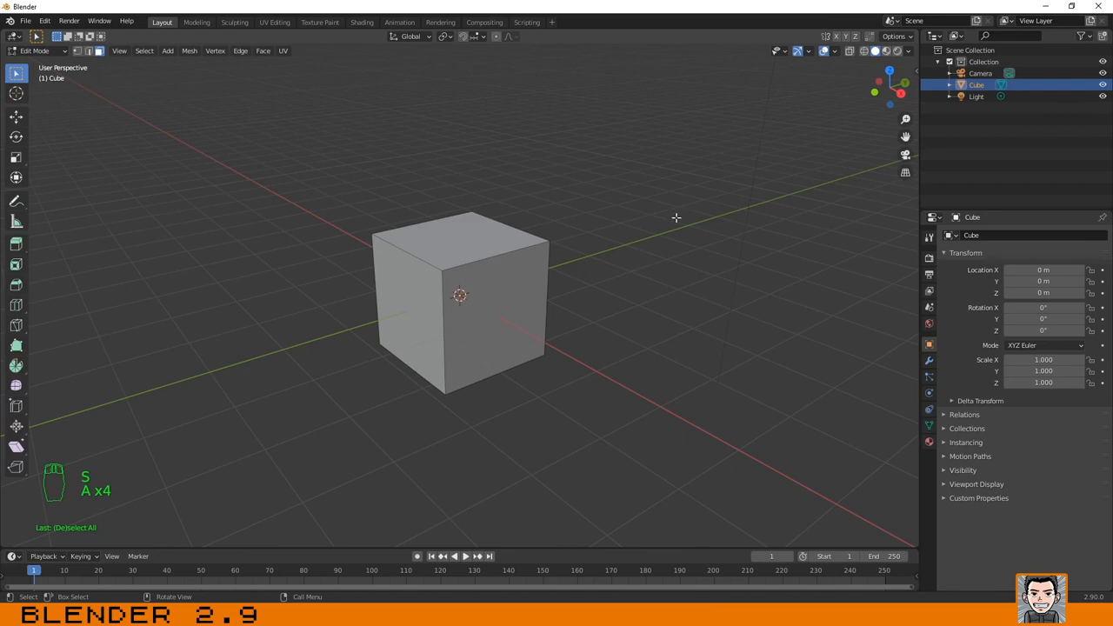
key(a)
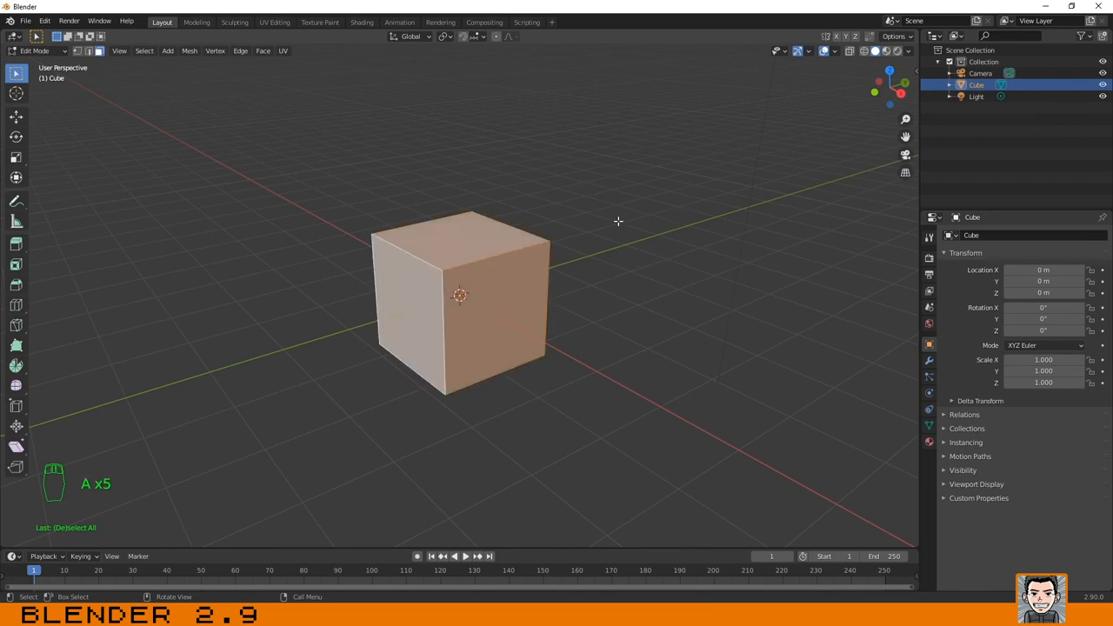
key(a)
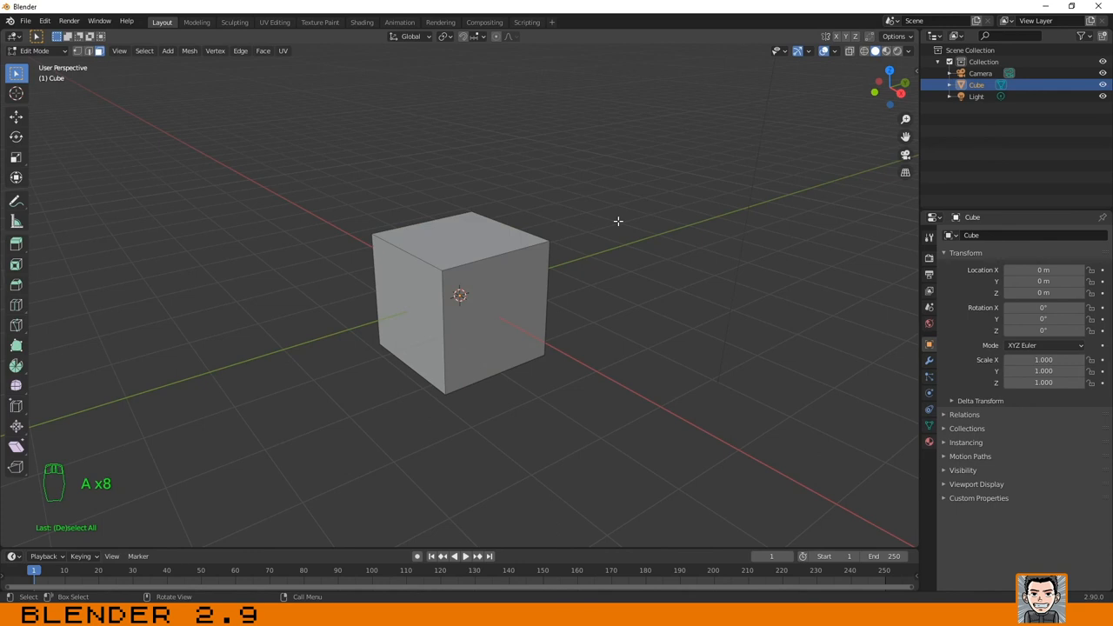
drag(313, 167, 657, 438)
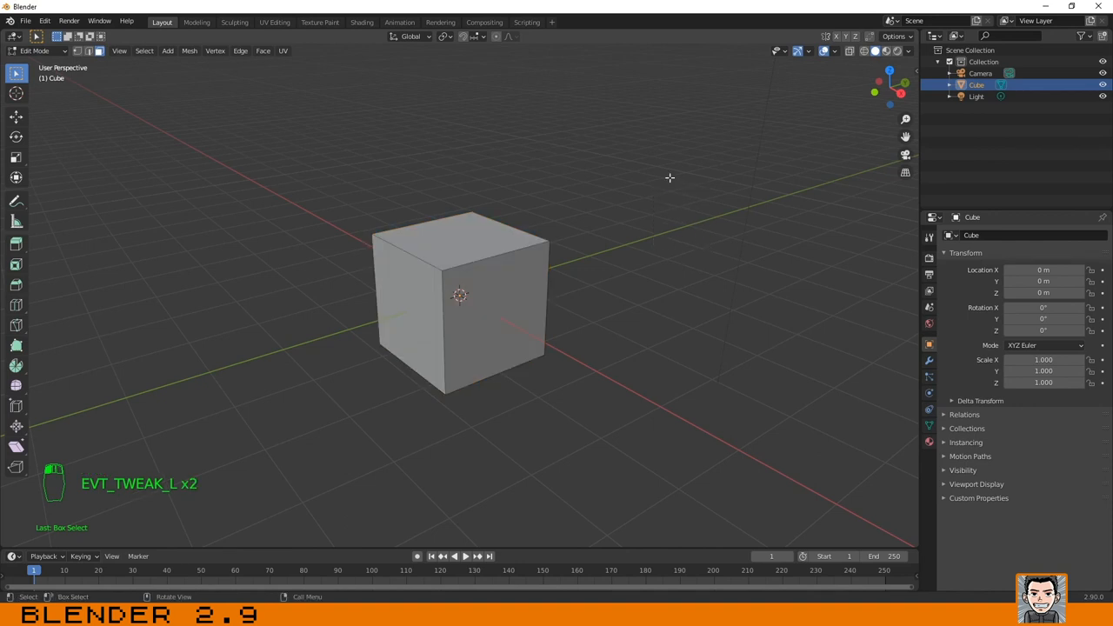
mouse_move(619, 264)
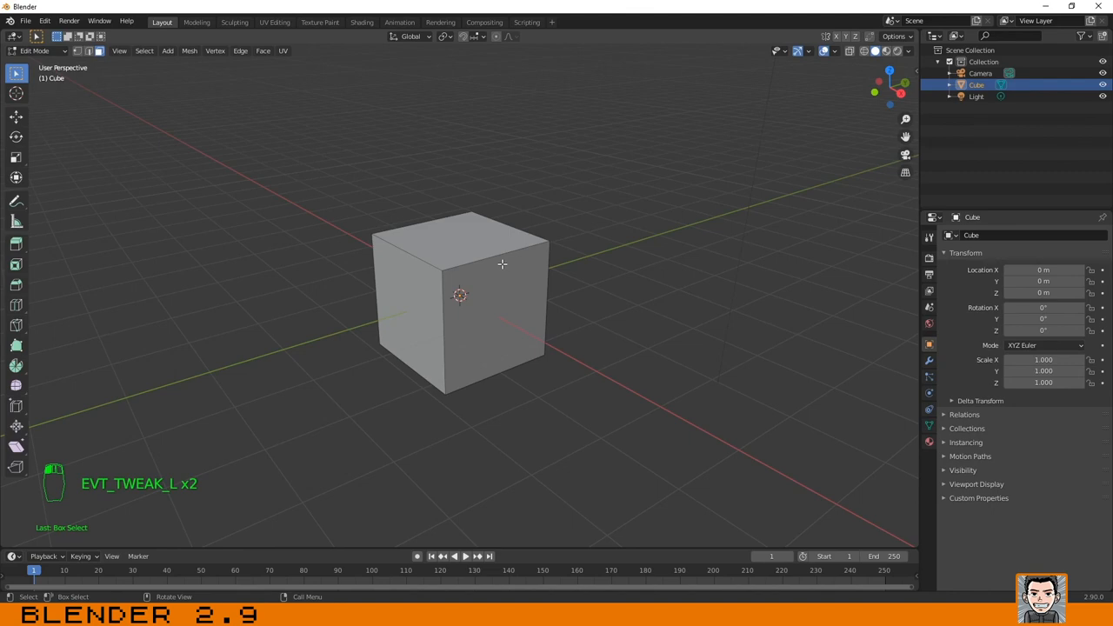
mouse_move(571, 240)
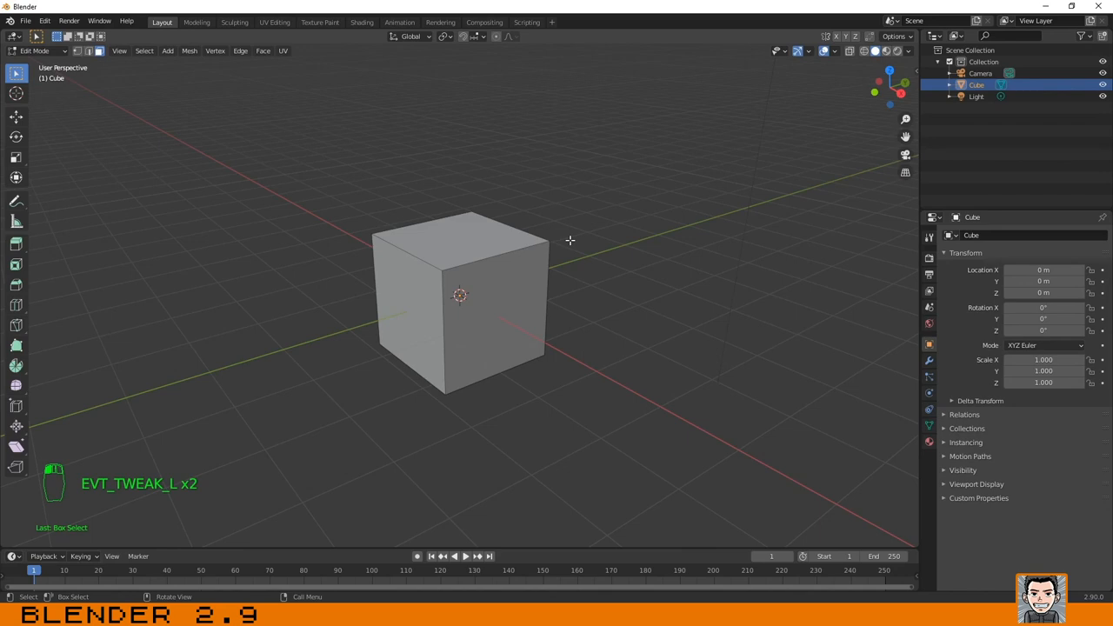
mouse_move(379, 190)
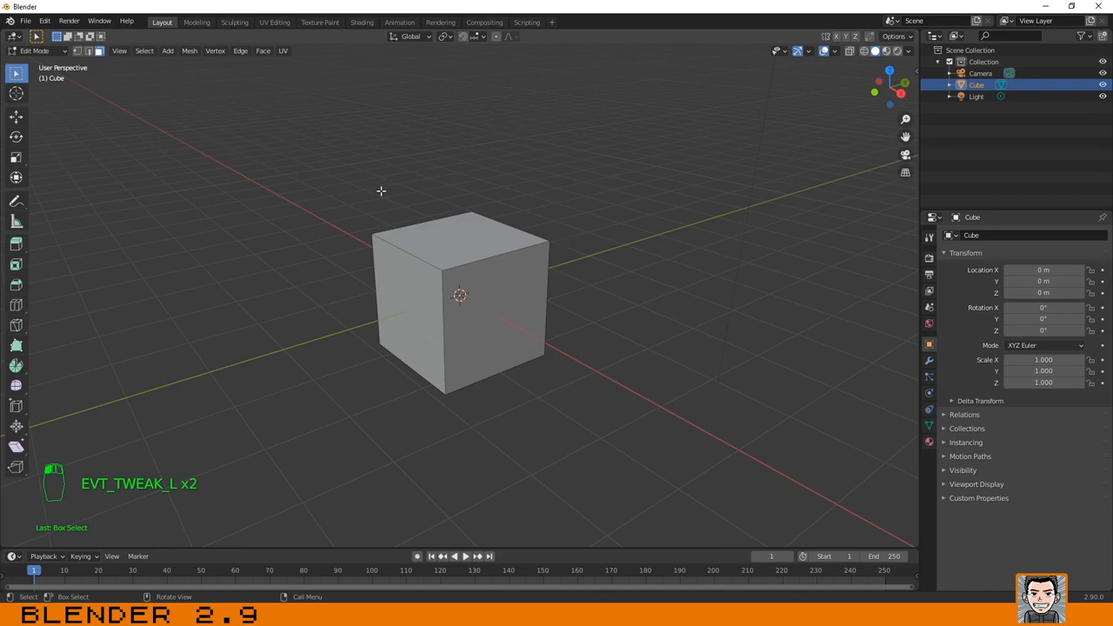